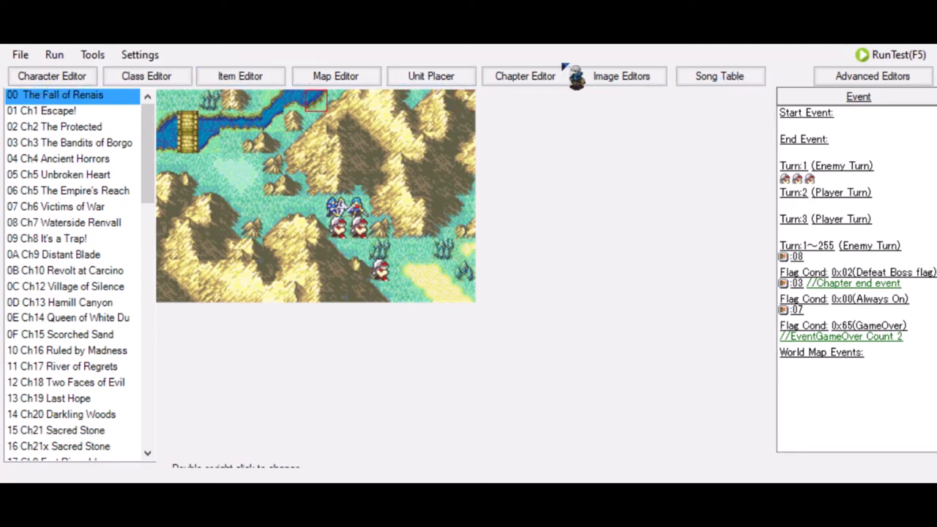
mouse_move(615, 220)
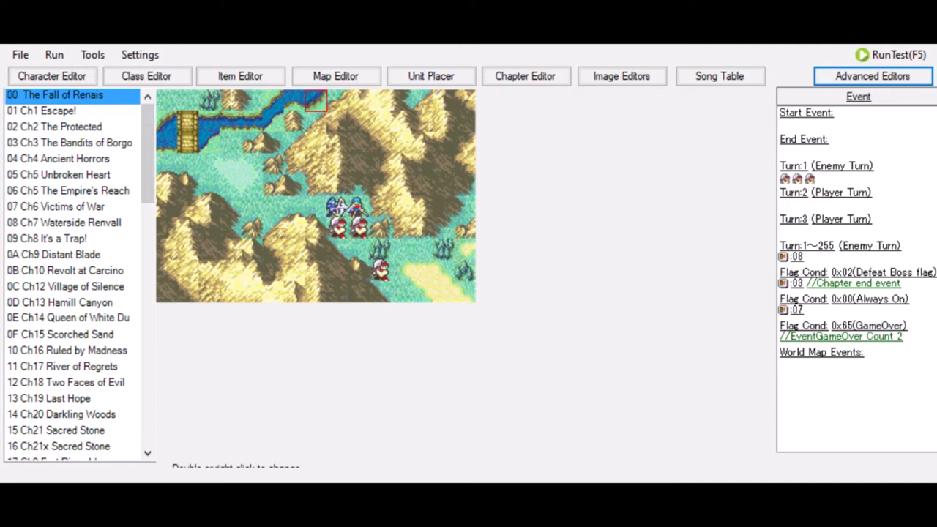
Step: Open Advanced Editors and search 'ending' to filter down to Character Endings
click(872, 76)
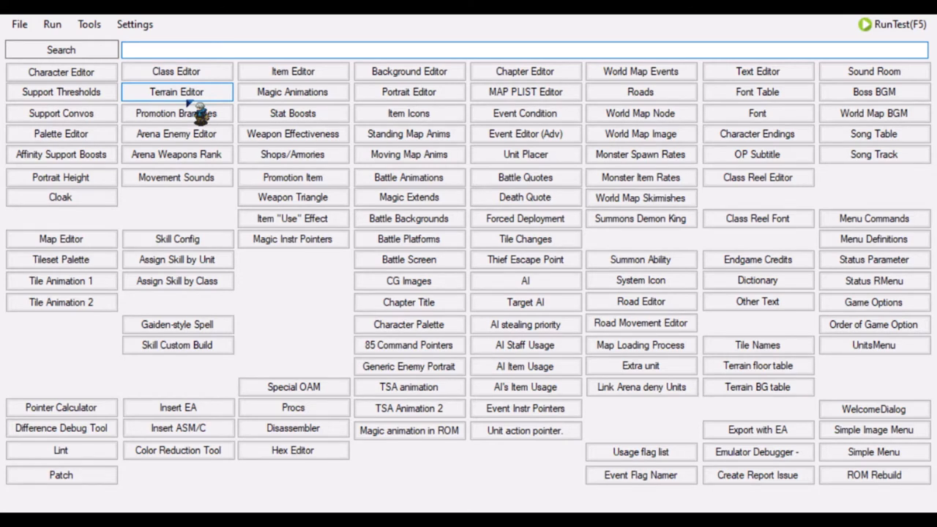
text(ending)
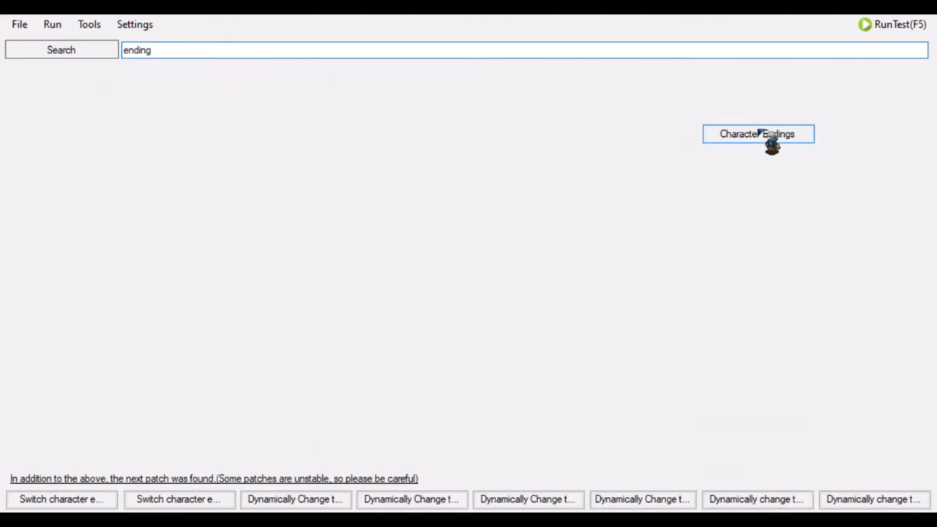
mouse_move(81, 499)
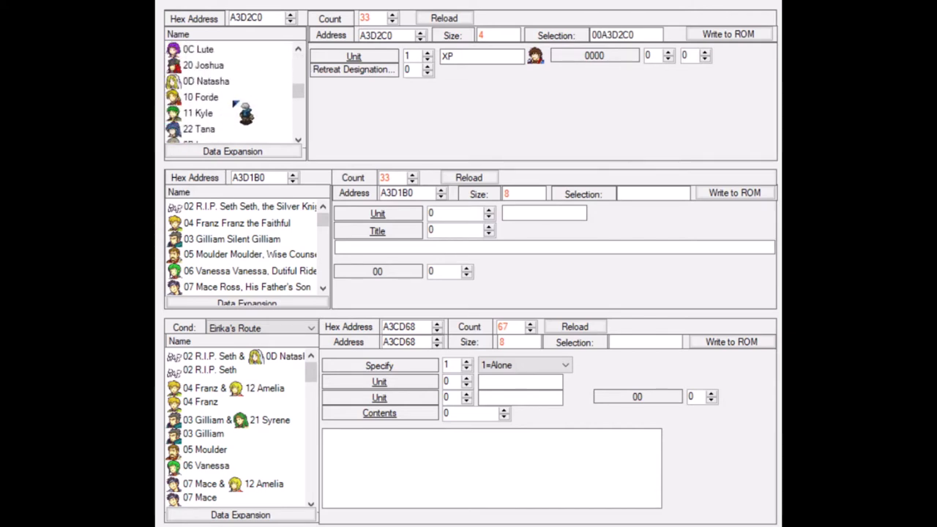
Step: Scroll through the Character Endings unit list to browse the ending units
scroll(down, 3)
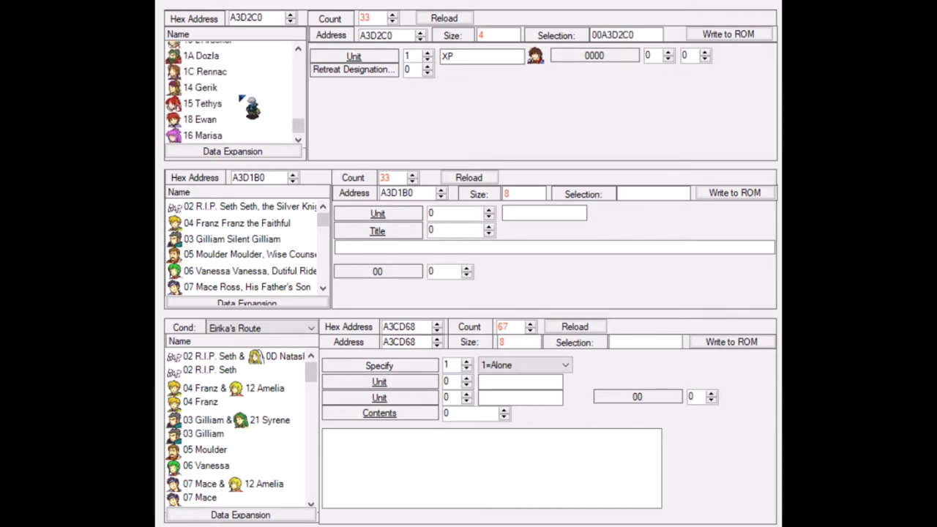
scroll(down, 3)
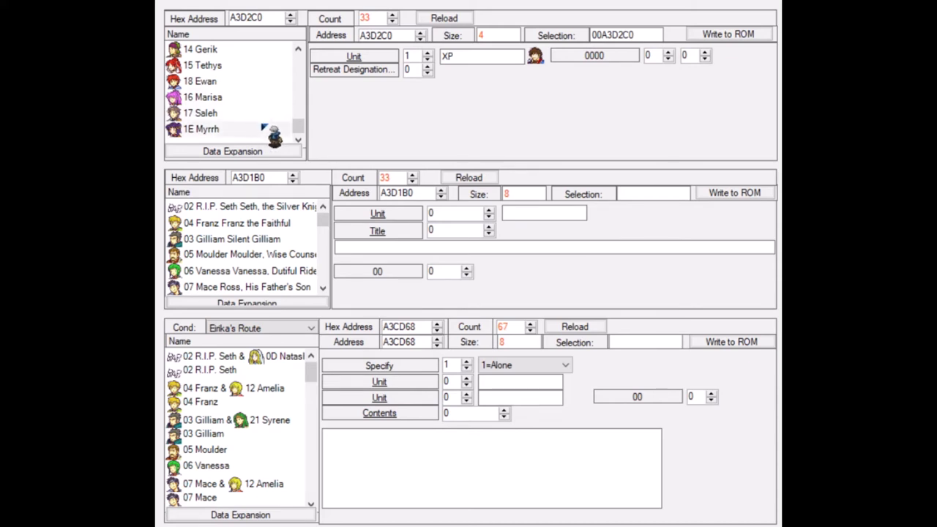
scroll(up, 3)
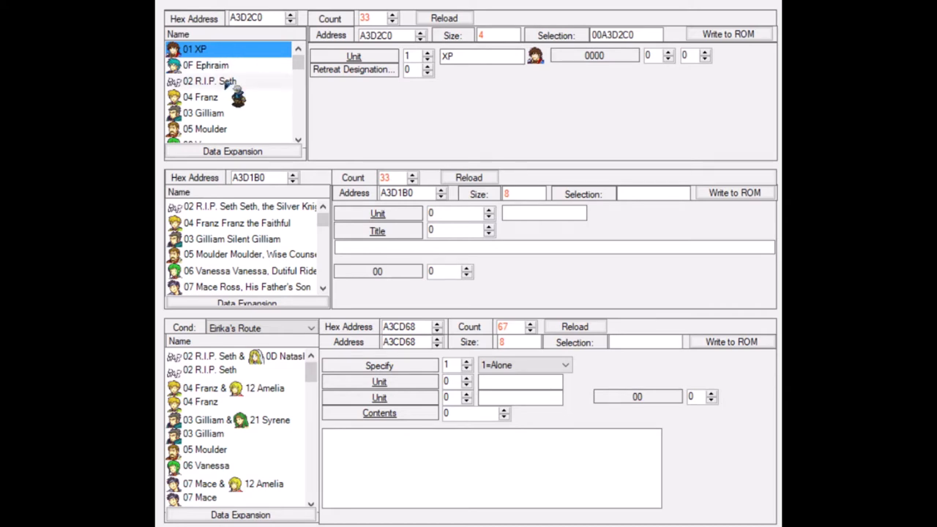
scroll(down, 3)
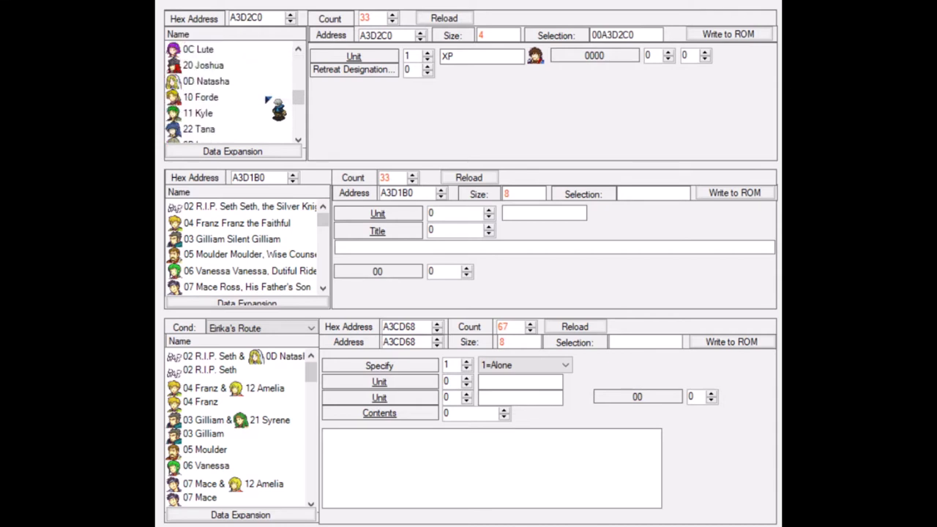
scroll(down, 3)
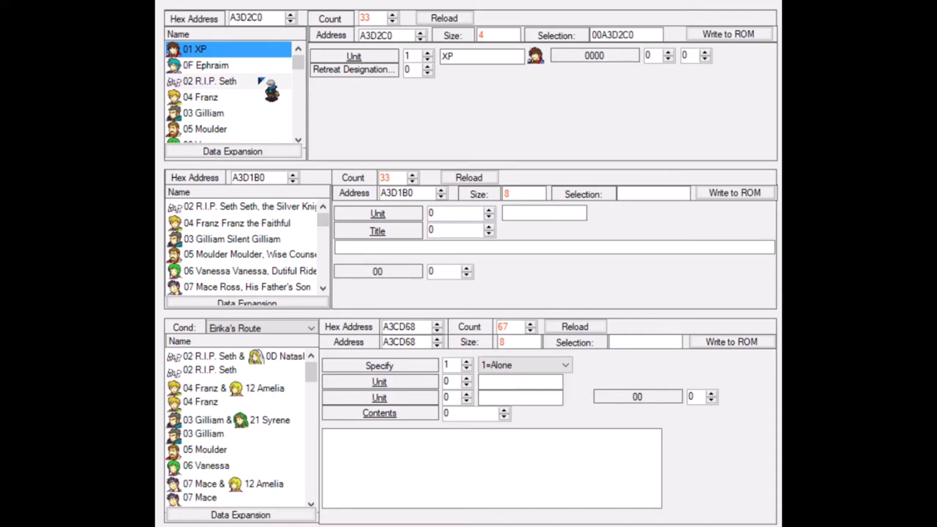
scroll(down, 3)
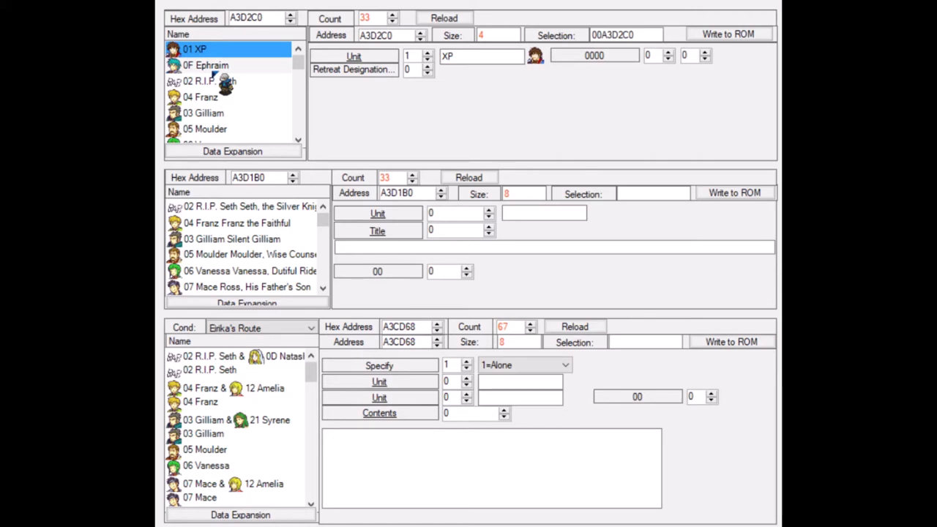
scroll(down, 3)
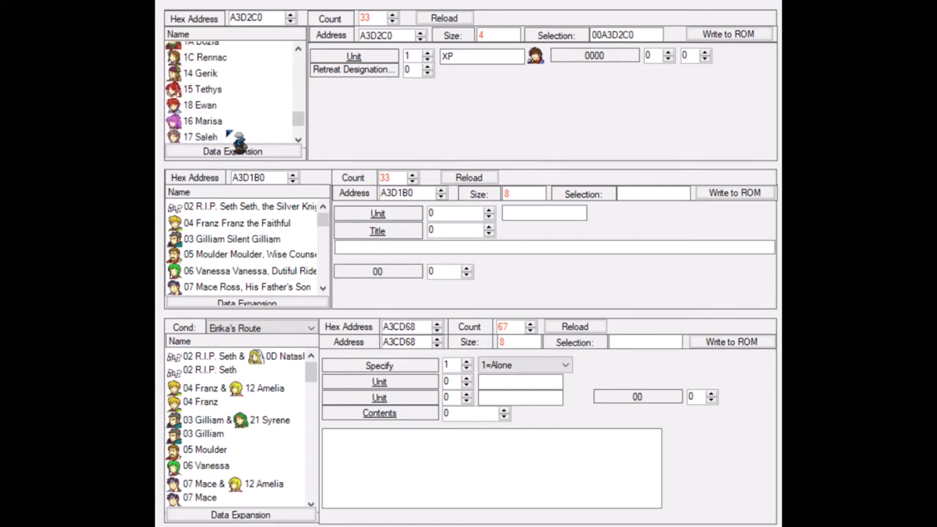
click(195, 49)
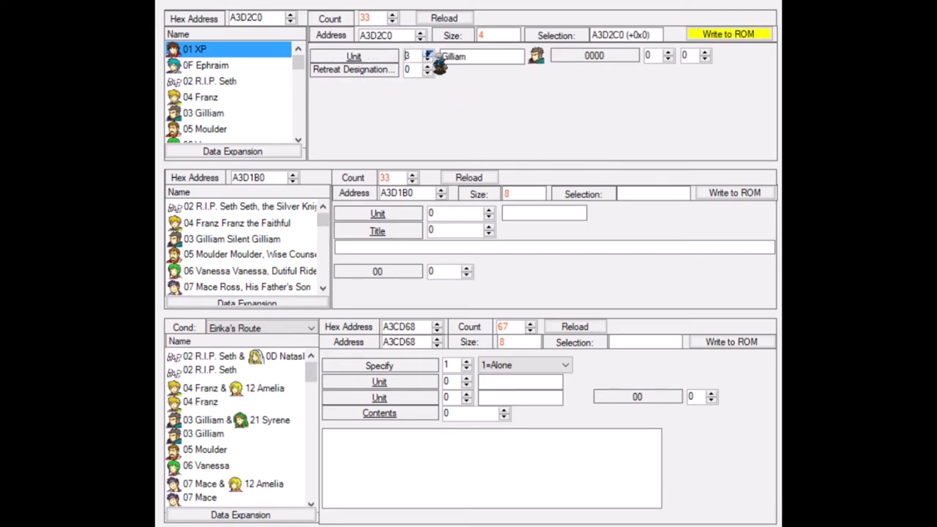
click(428, 58)
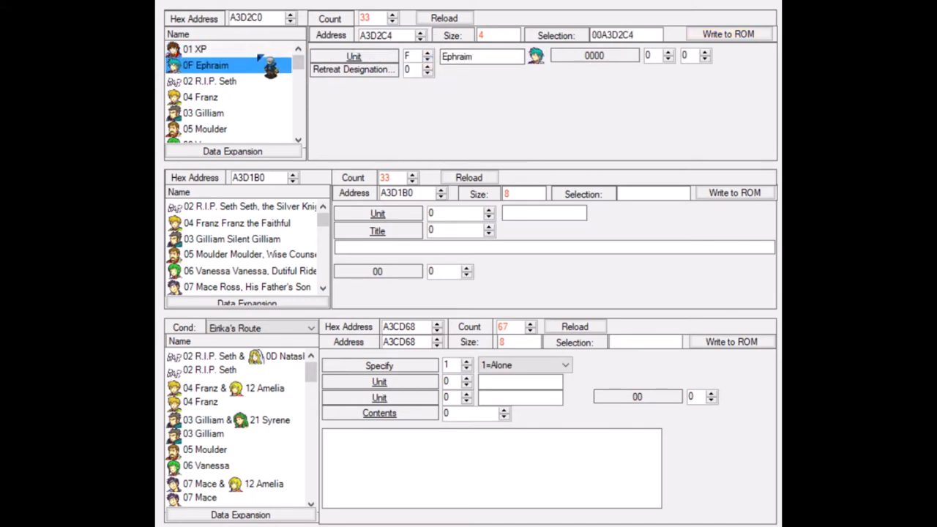
click(195, 49)
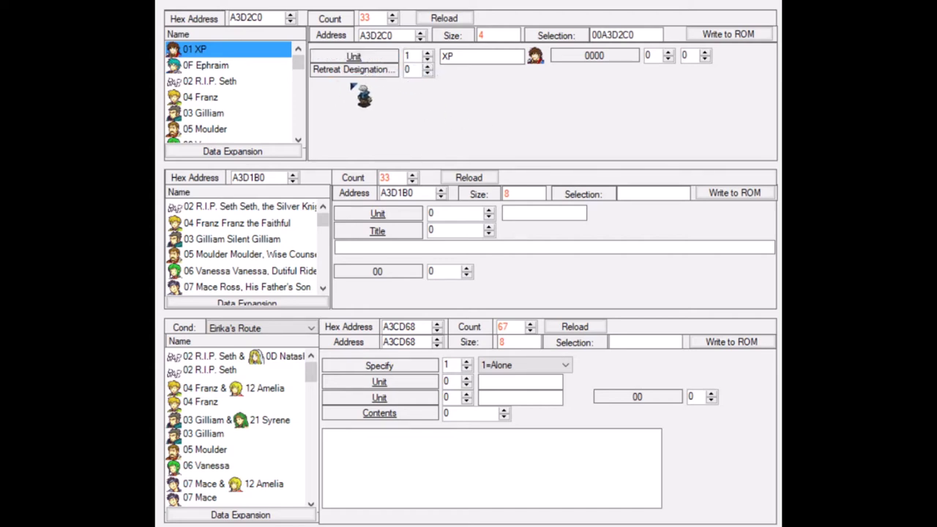
Step: Browse Innes, Tana and Saleh's ending unit entries, then select R.I.P. Seth's
scroll(down, 3)
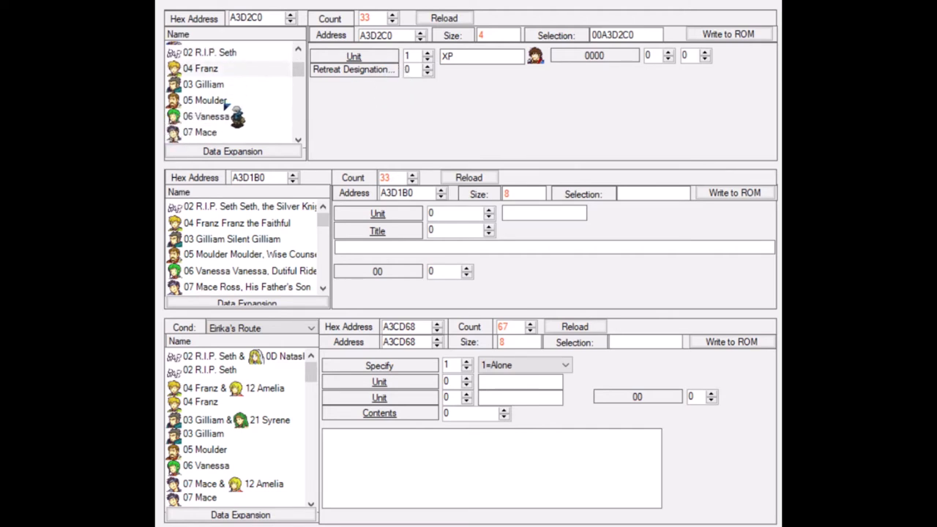
scroll(down, 3)
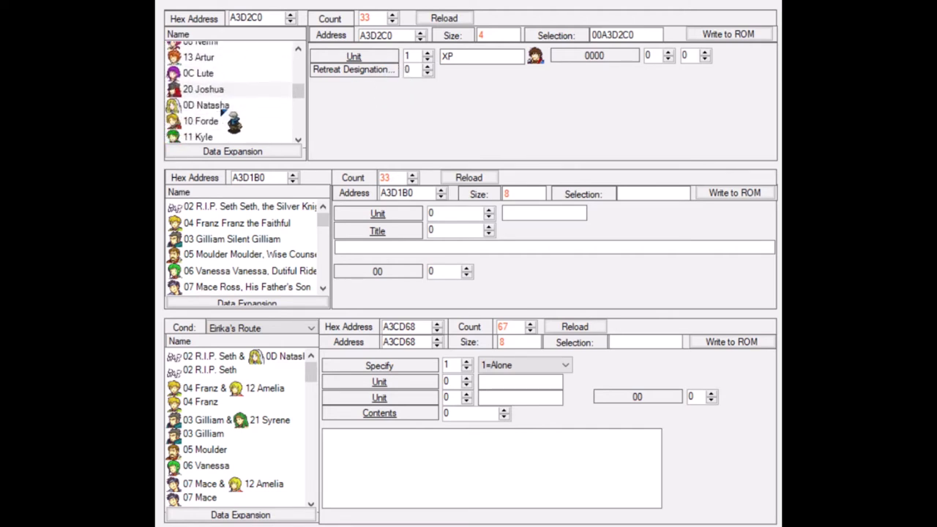
click(200, 97)
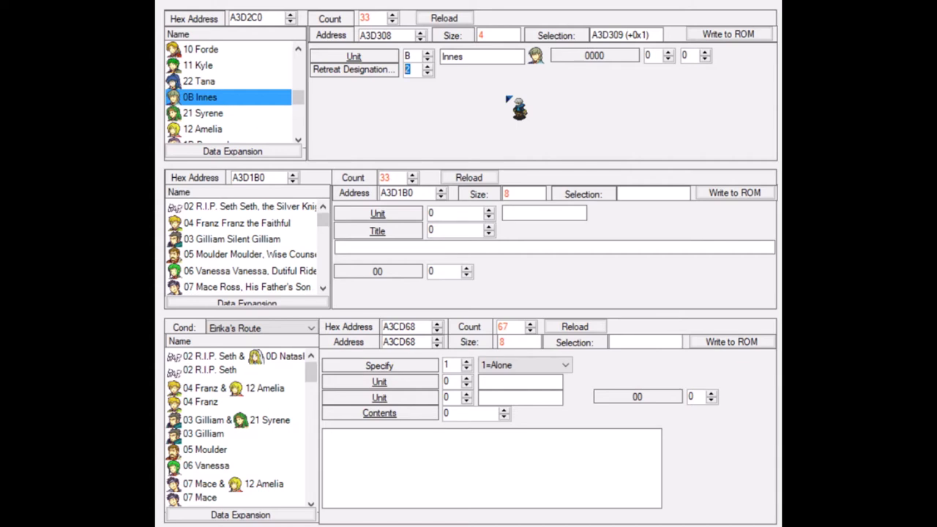
scroll(down, 3)
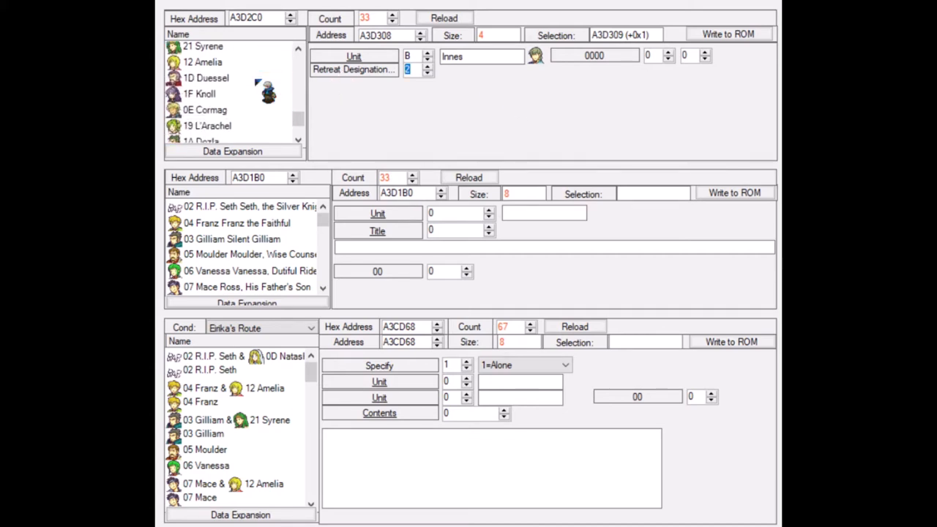
click(200, 68)
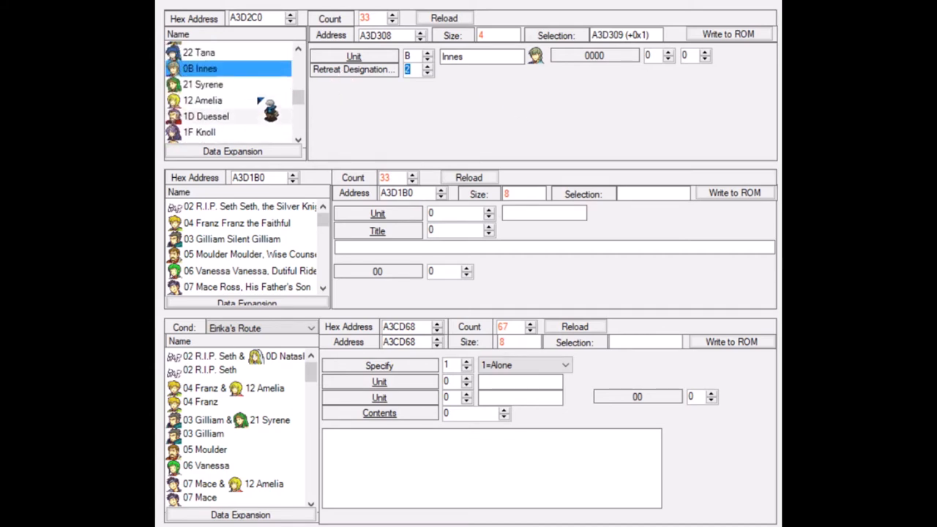
scroll(up, 3)
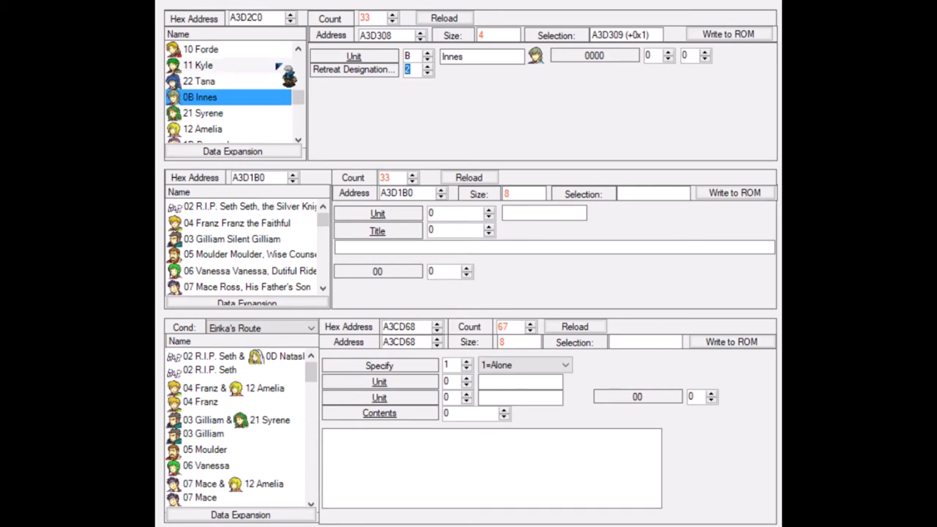
click(199, 81)
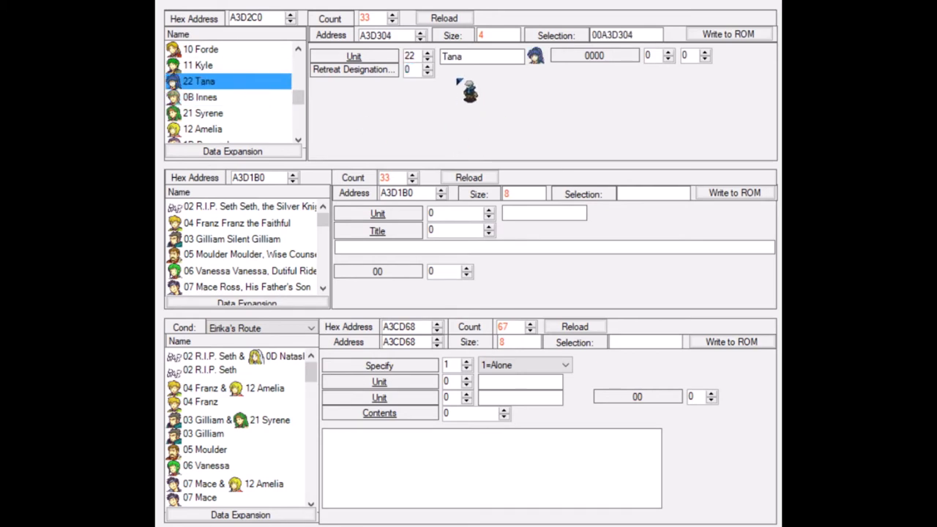
scroll(down, 3)
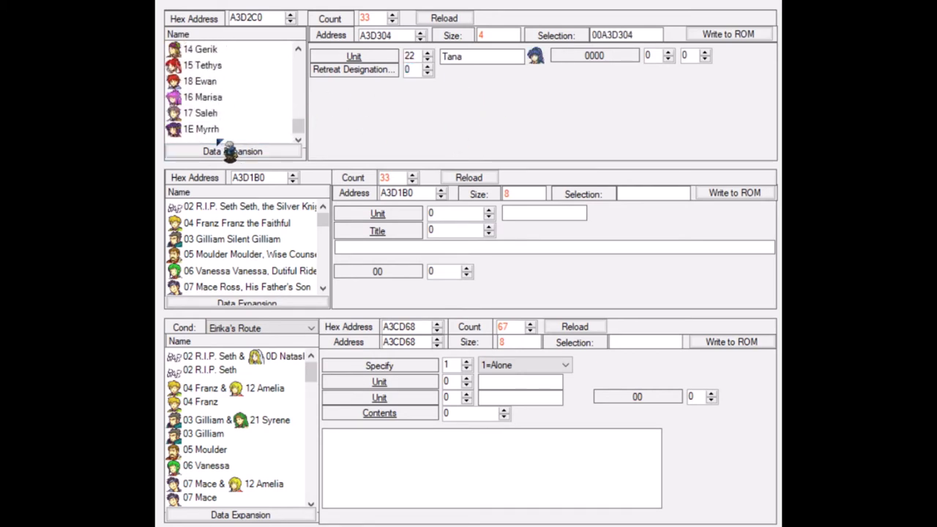
click(200, 113)
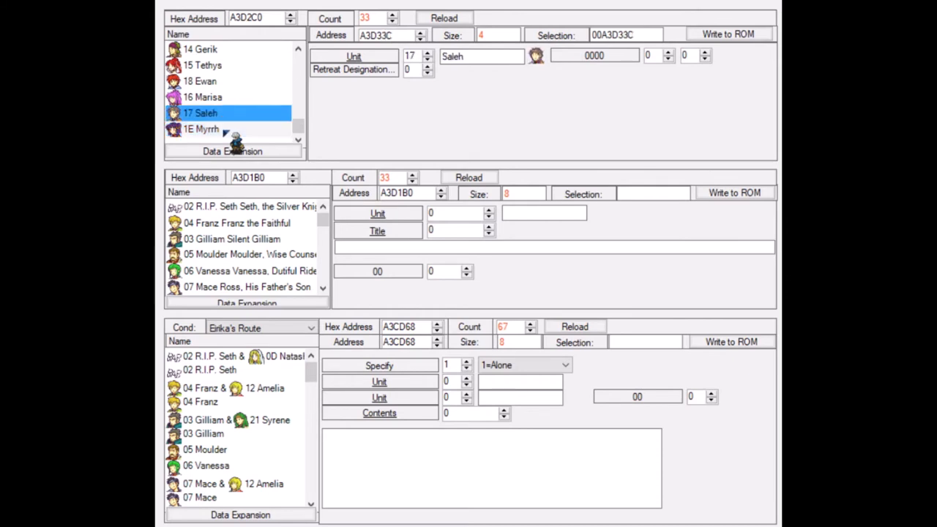
click(200, 80)
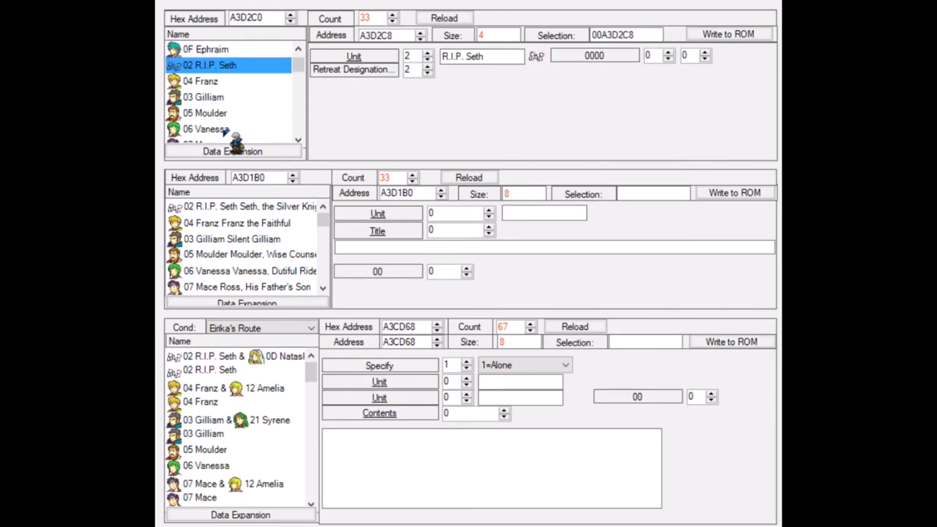
Step: Toggle between Ephraim's and XP's ending unit entries four times, ending on XP
click(206, 65)
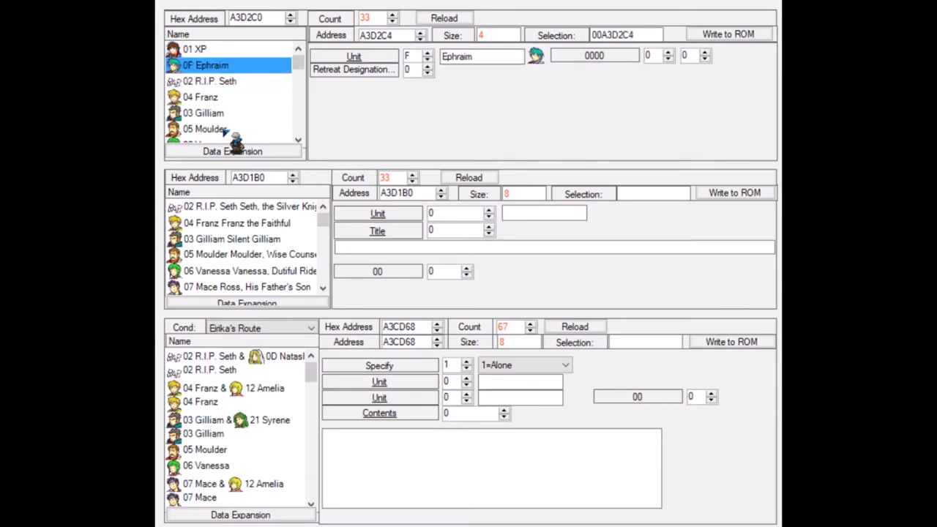
click(196, 48)
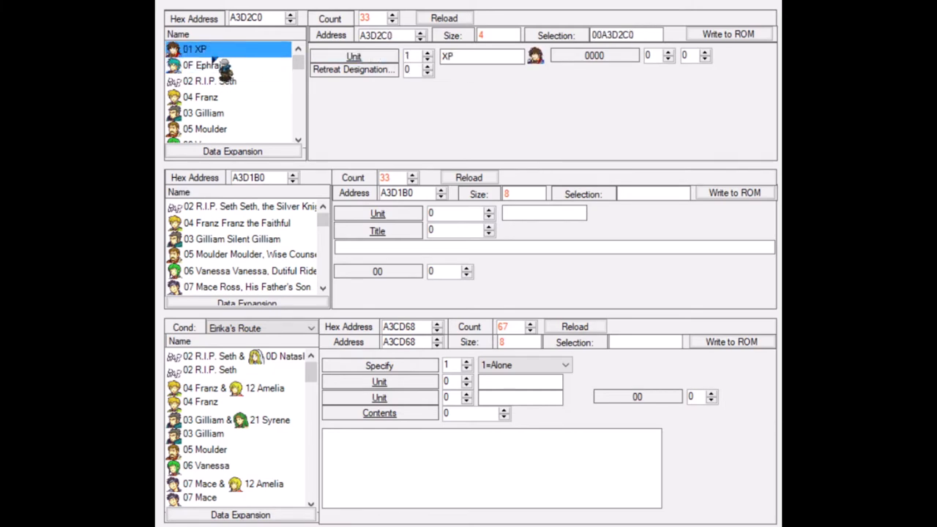
click(205, 65)
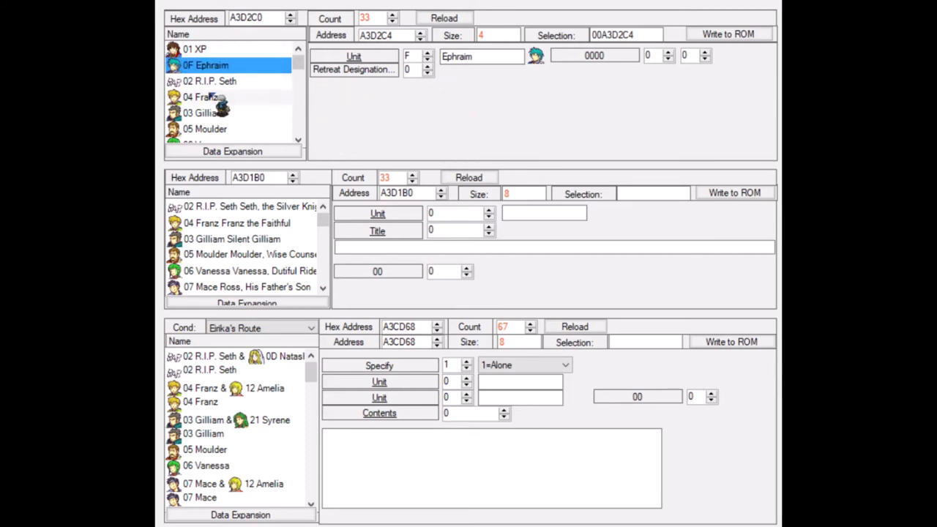
click(195, 49)
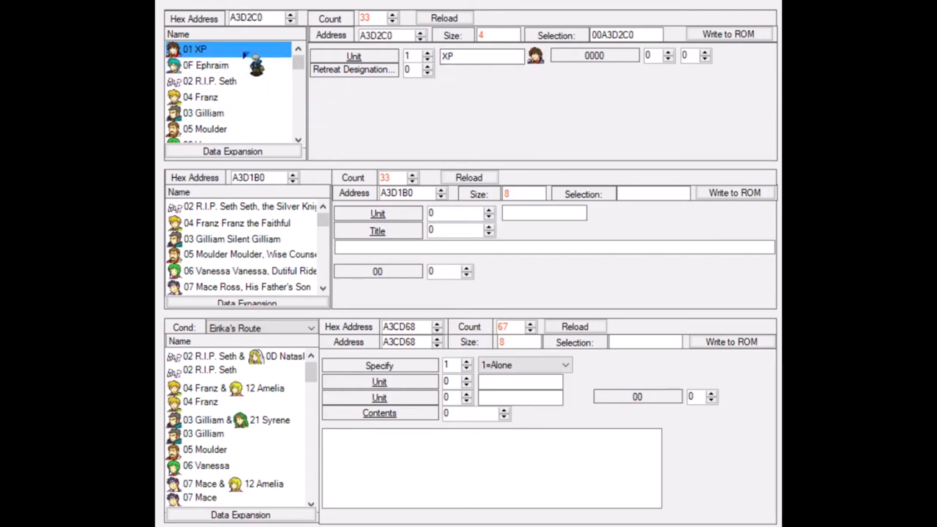
click(207, 65)
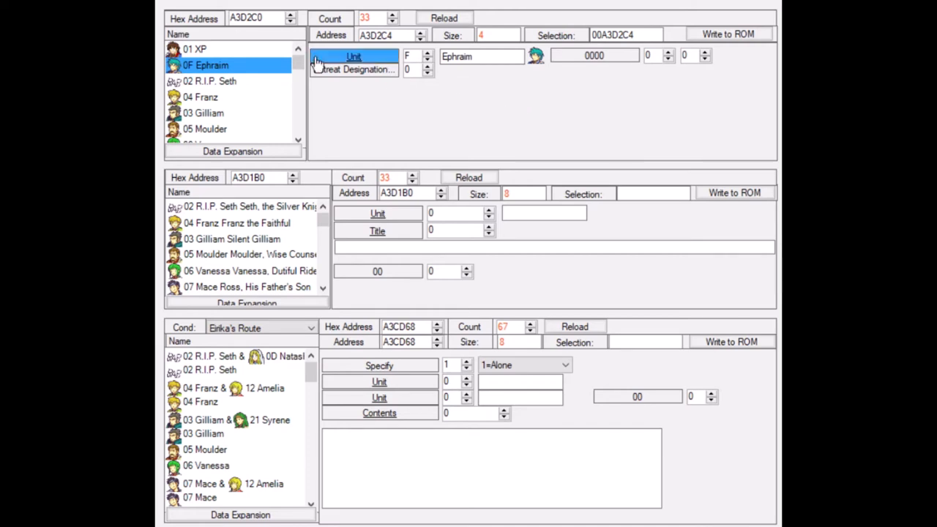
click(196, 49)
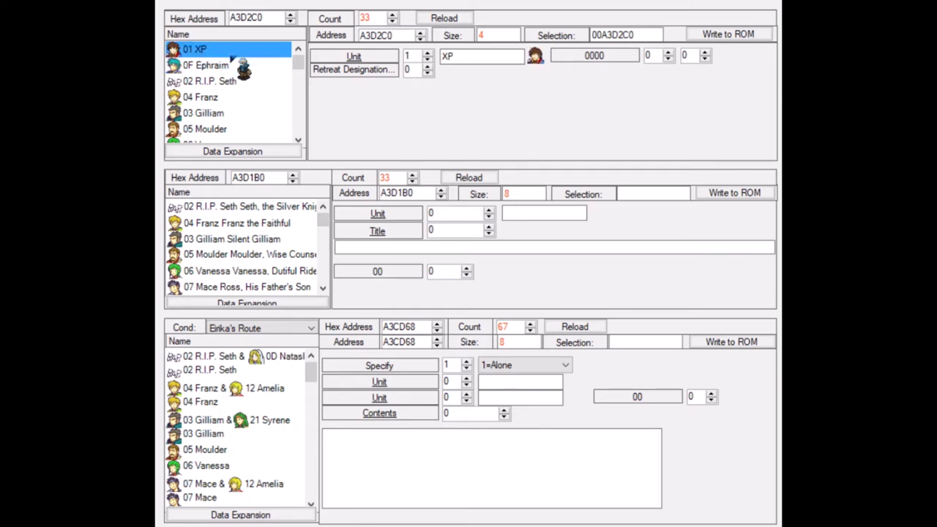
click(206, 64)
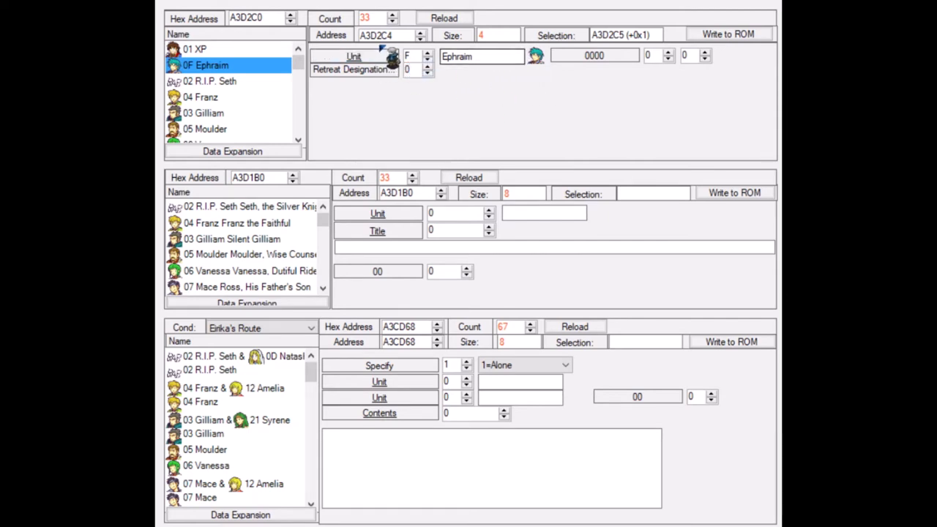
click(195, 49)
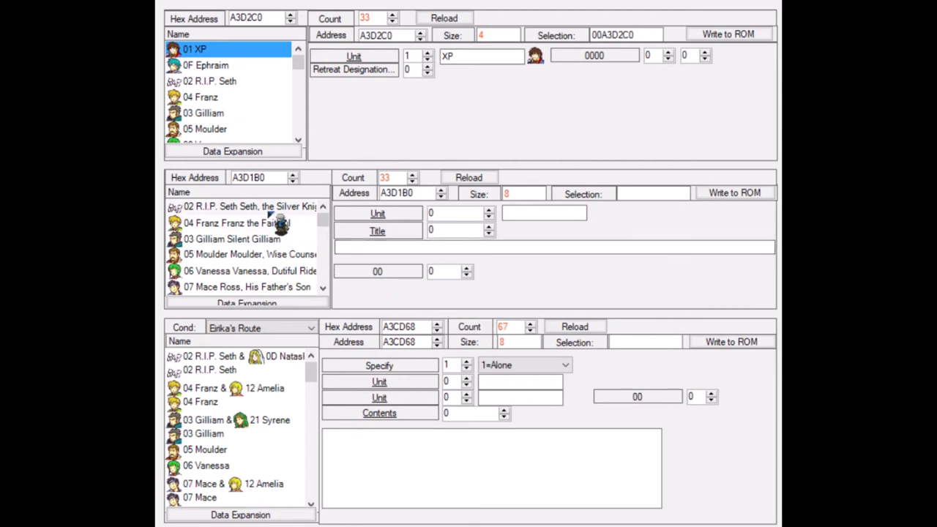
Step: Browse Franz, R.I.P. Seth and Ephraim's titles, then select XP's 'Eirika, Restoration Queen'
click(238, 223)
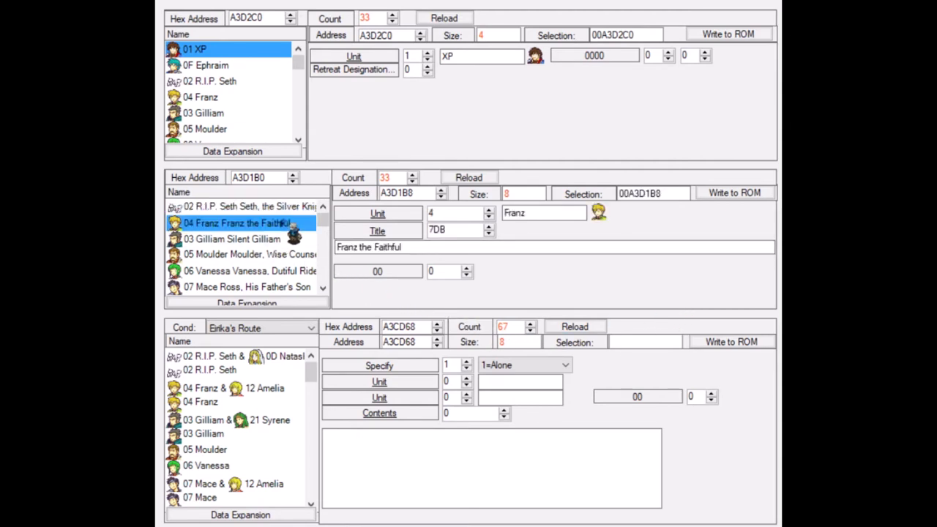
click(241, 206)
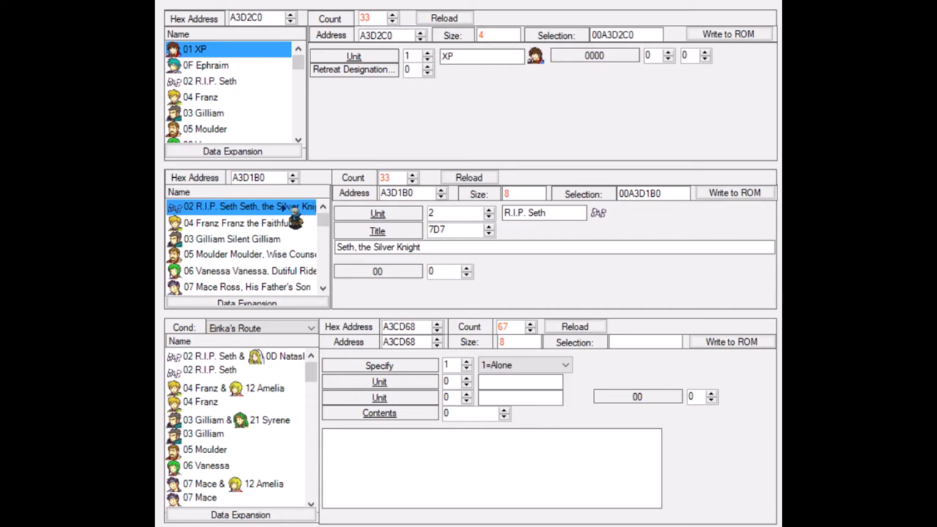
scroll(down, 3)
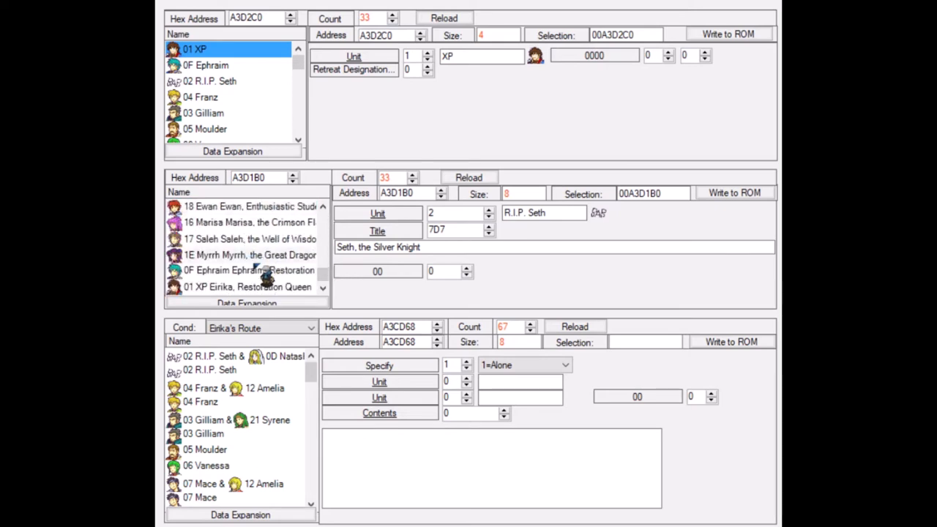
click(249, 270)
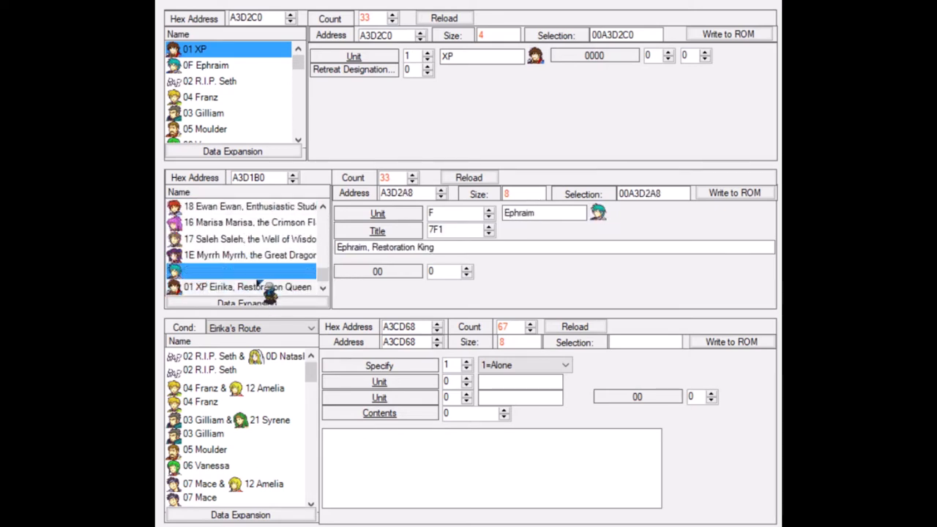
click(246, 286)
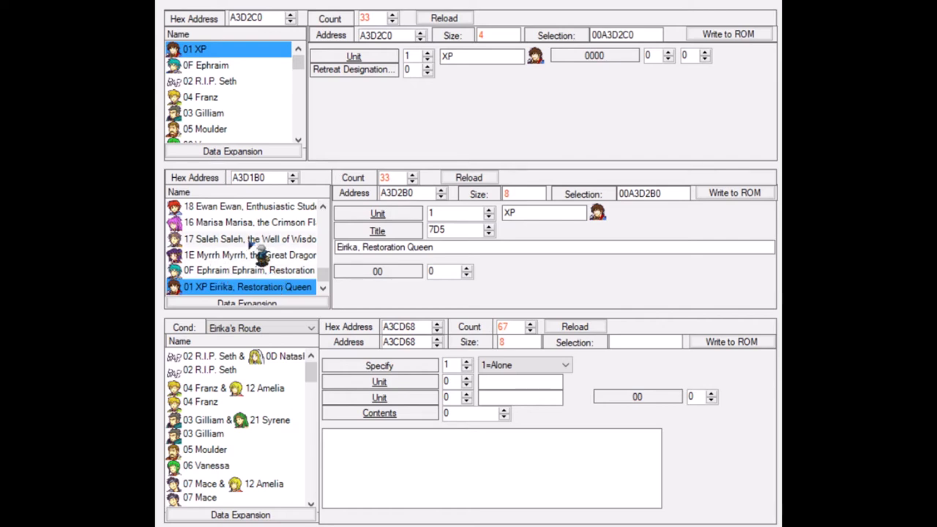
scroll(down, 3)
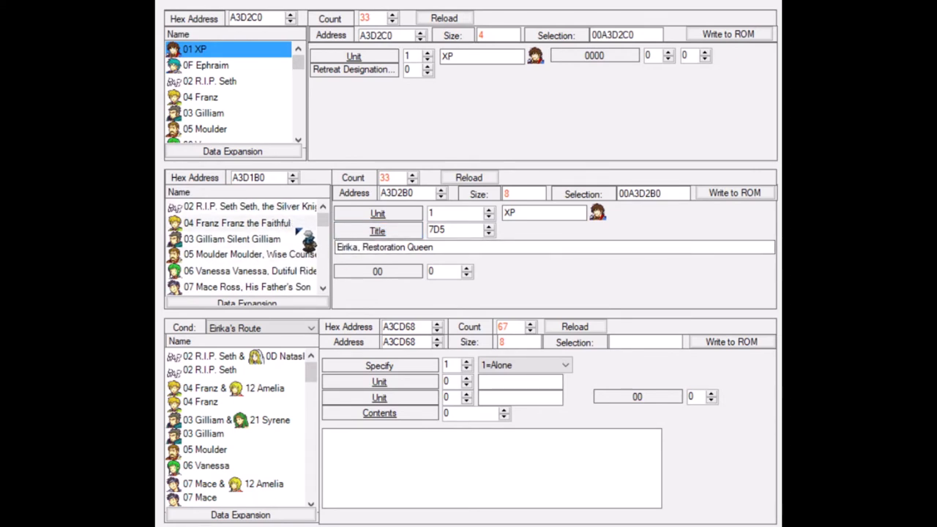
Step: Browse R.I.P. Seth, Franz and Gilliam's title entries before returning to XP's
click(242, 206)
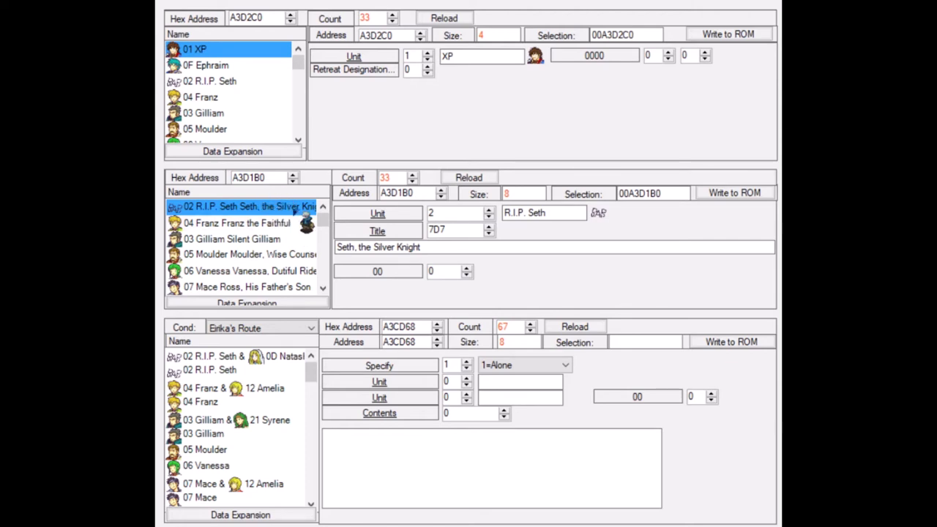
mouse_move(245, 233)
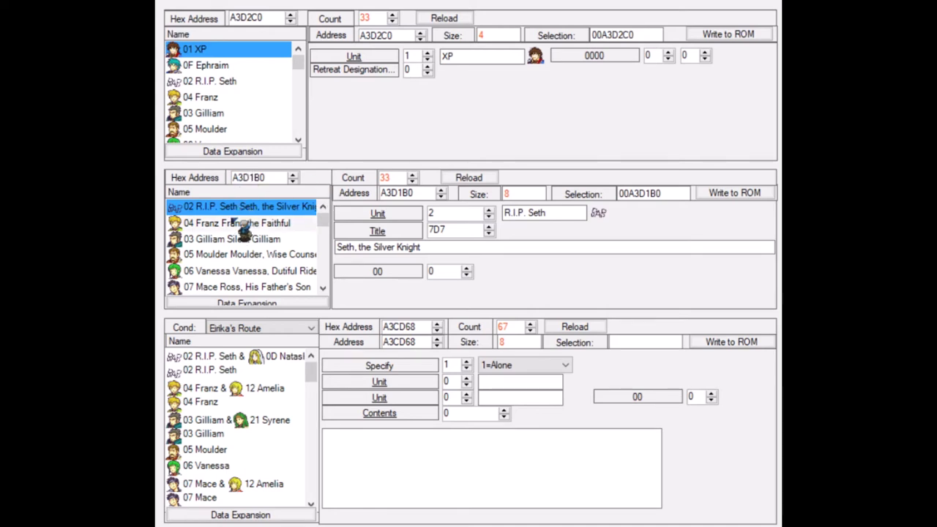
click(242, 222)
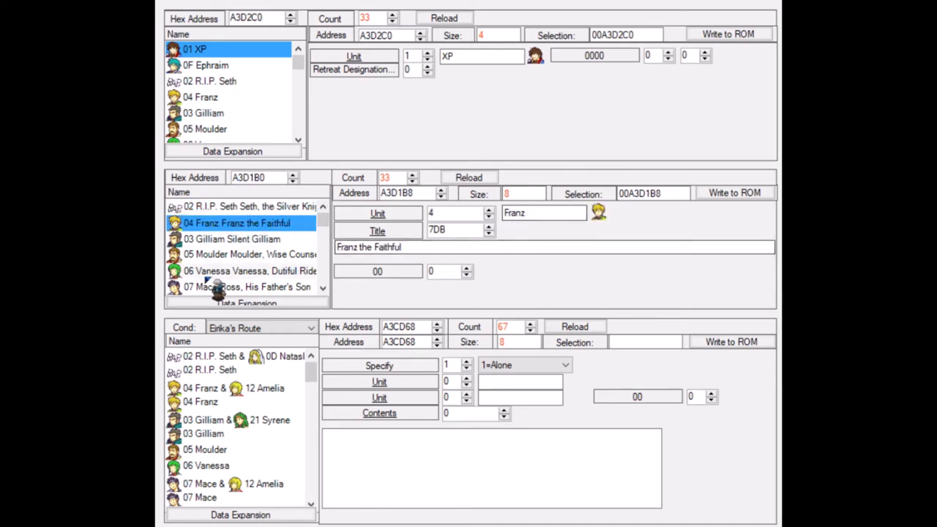
click(233, 239)
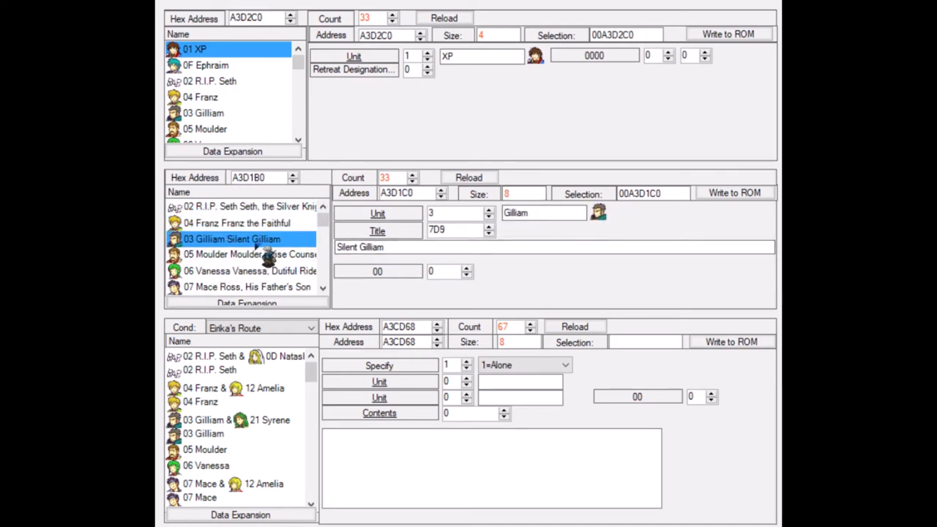
click(242, 254)
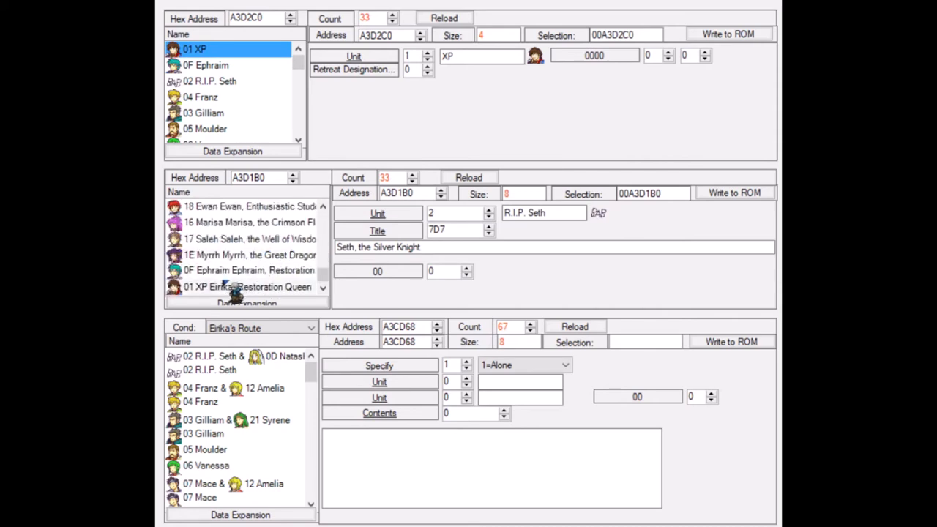
click(249, 286)
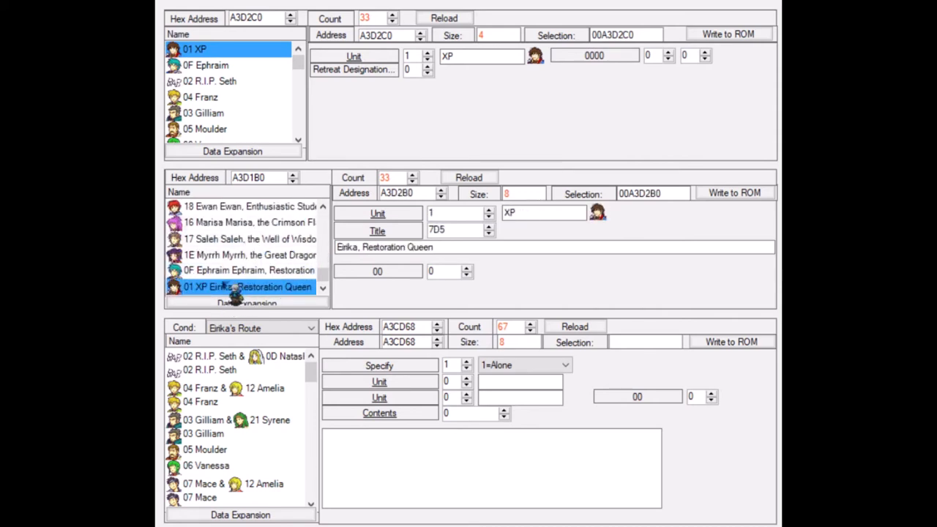
mouse_move(286, 239)
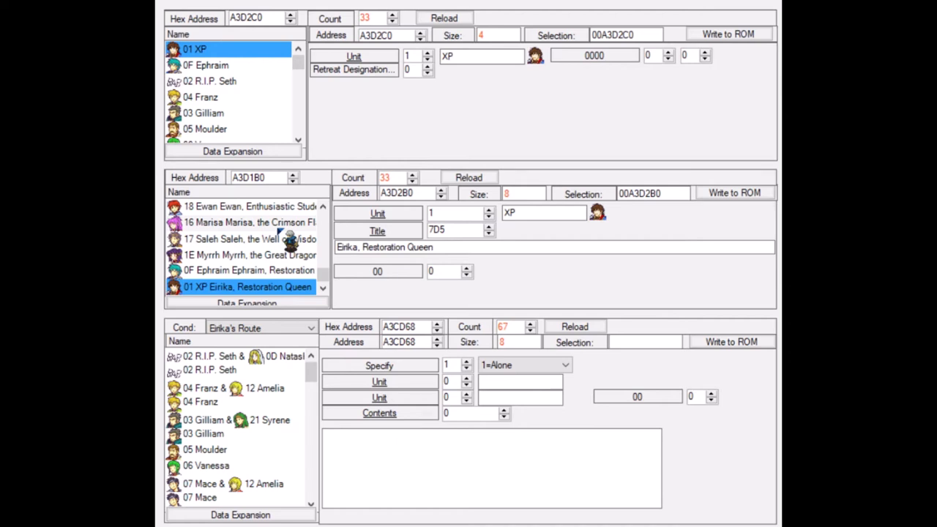
Step: Select XP's title unit field, check another entry, then reopen XP's 'Eirika, Restoration Queen' title
click(377, 213)
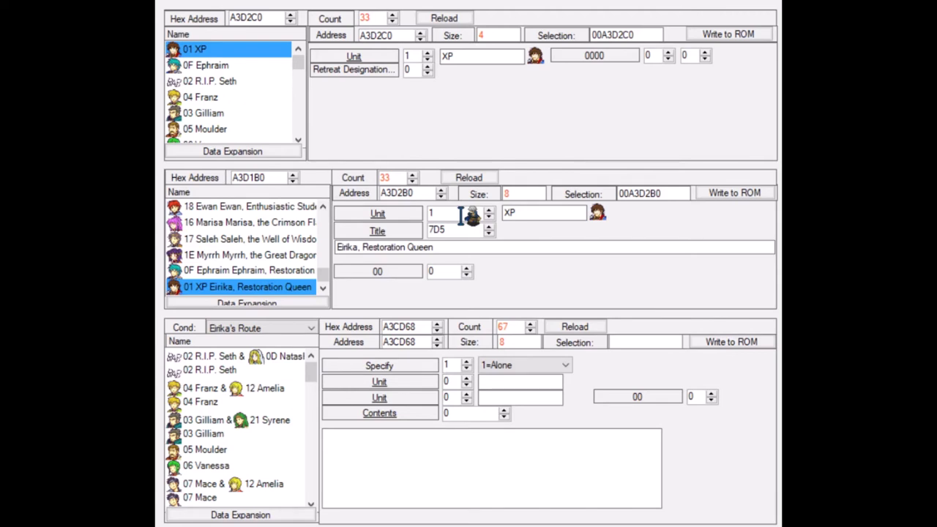
scroll(down, 3)
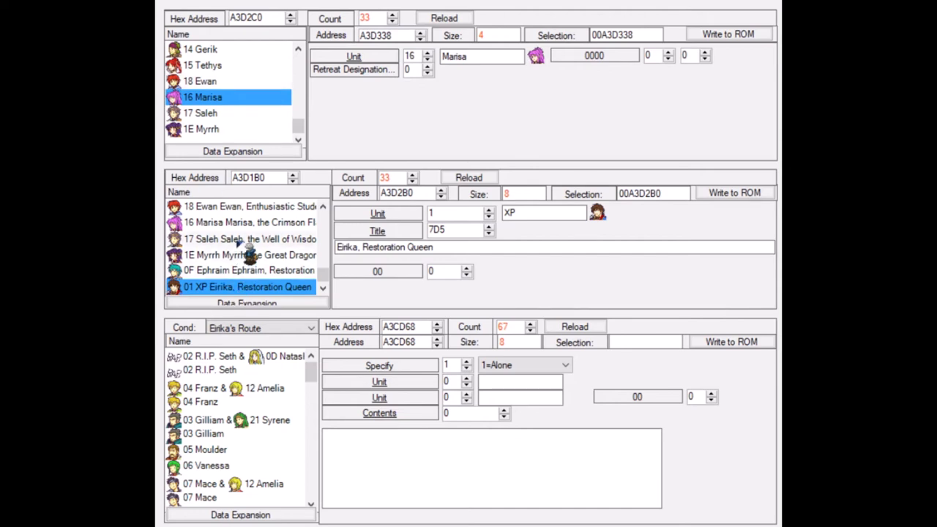
click(249, 239)
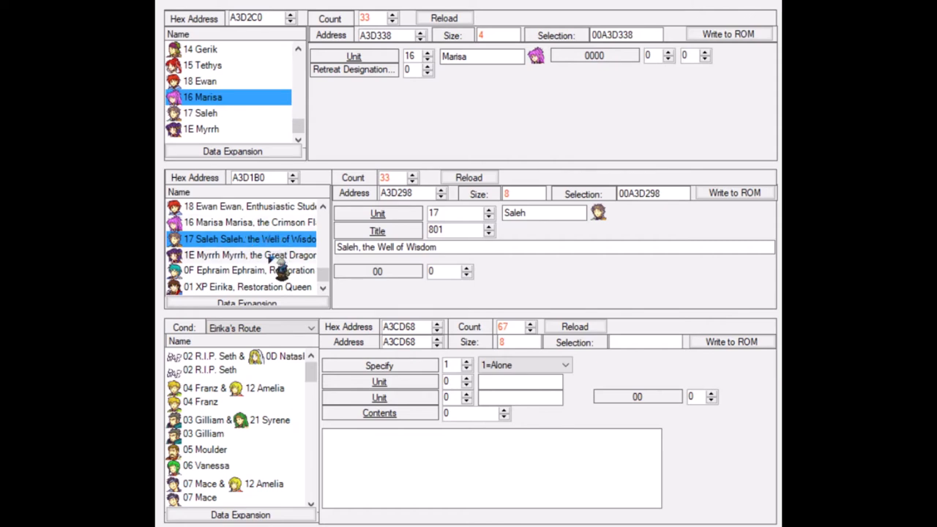
click(245, 287)
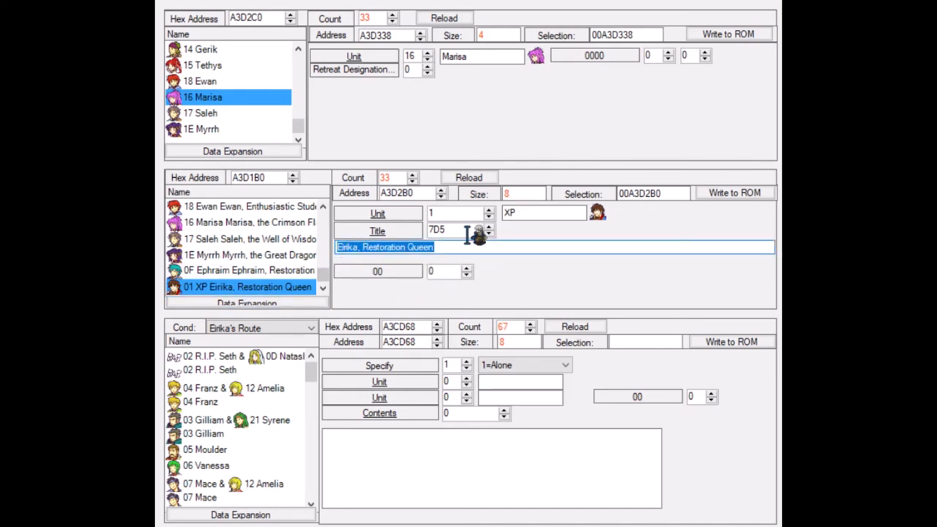
Step: Scroll the Eirika's Route ending list down to the XP & R.I.P. Seth pairing
scroll(down, 3)
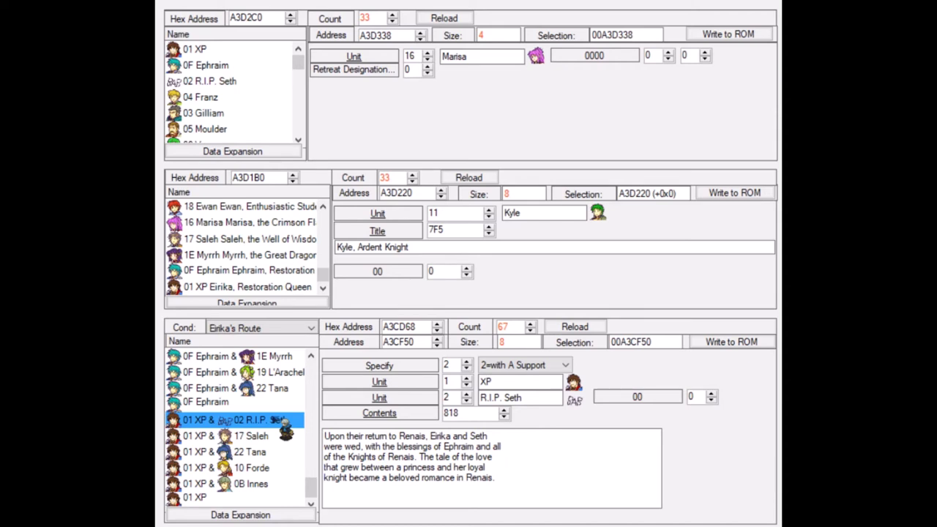
Step: View XP's paired endings with Tana, then Innes, then Saleh
click(234, 451)
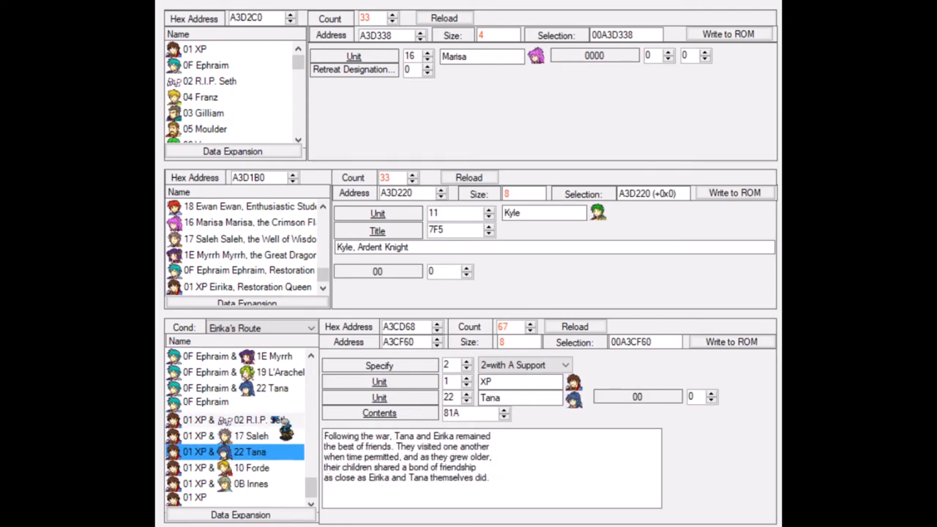
click(235, 420)
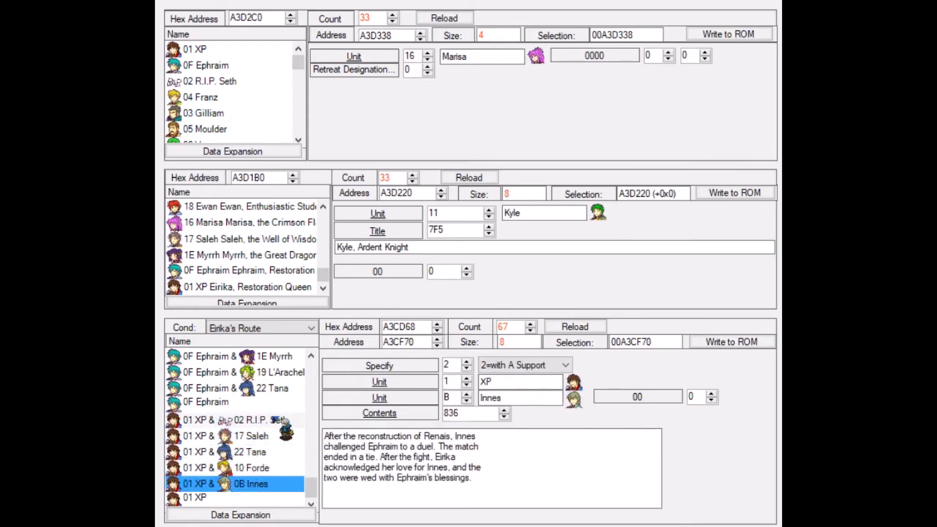
click(251, 436)
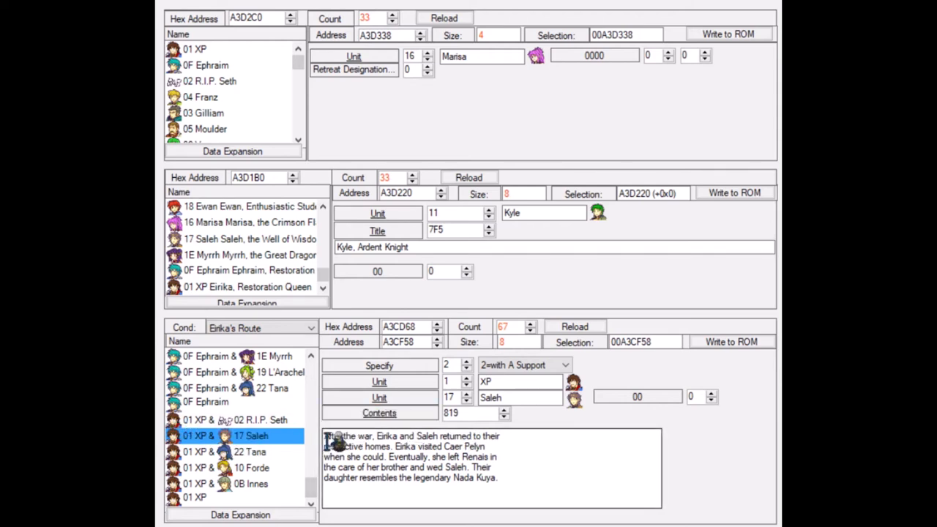
Step: Select the whole XP & Saleh ending text, then open XP's solo ending
triple_click(410, 454)
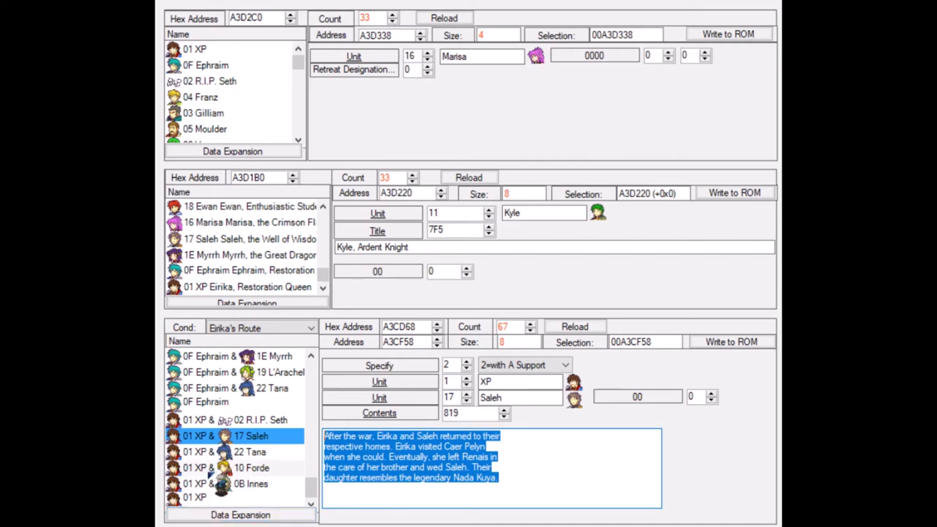
click(195, 498)
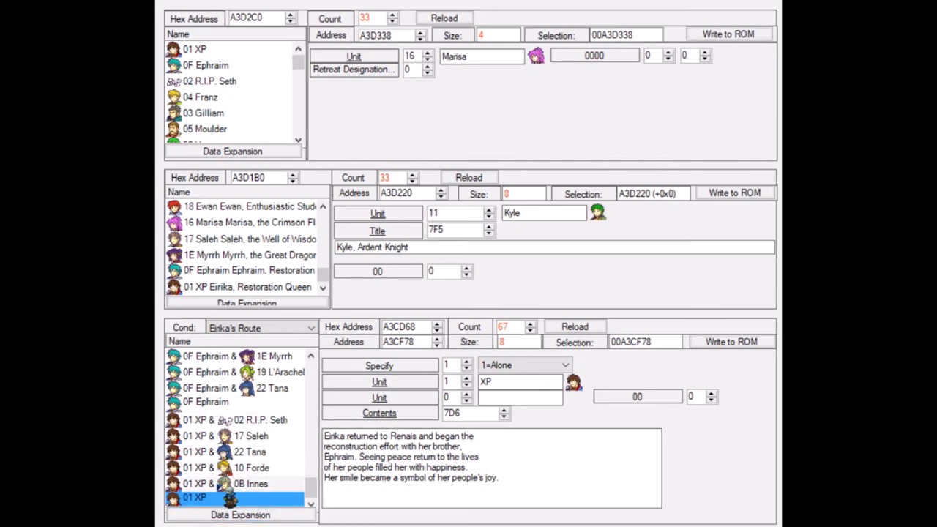
click(251, 436)
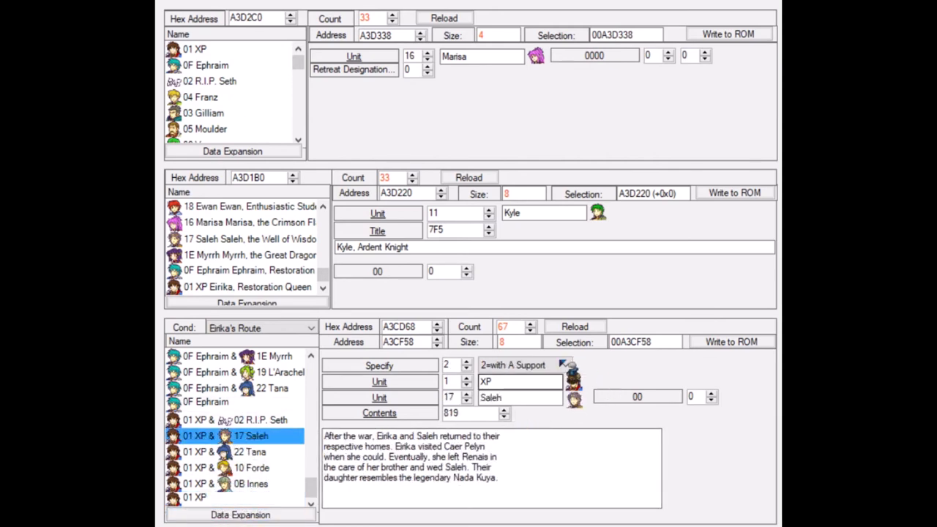
click(195, 497)
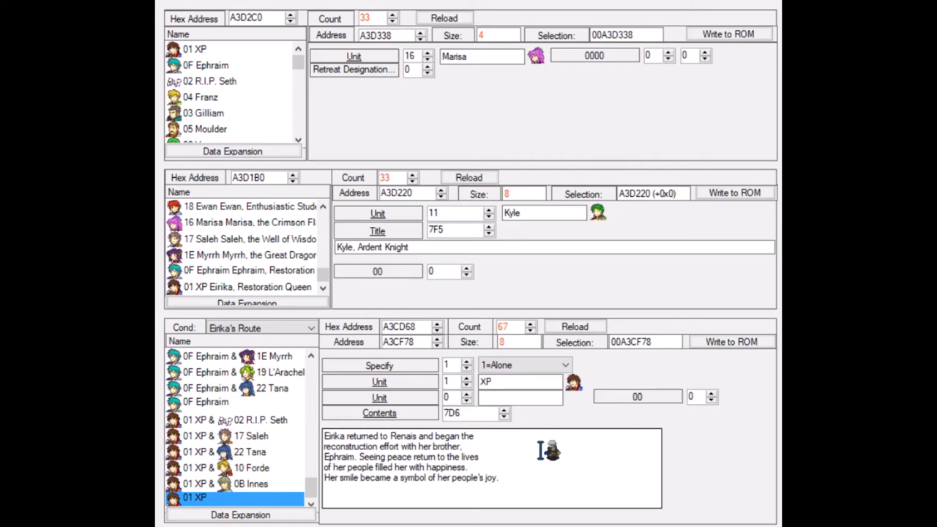
click(234, 420)
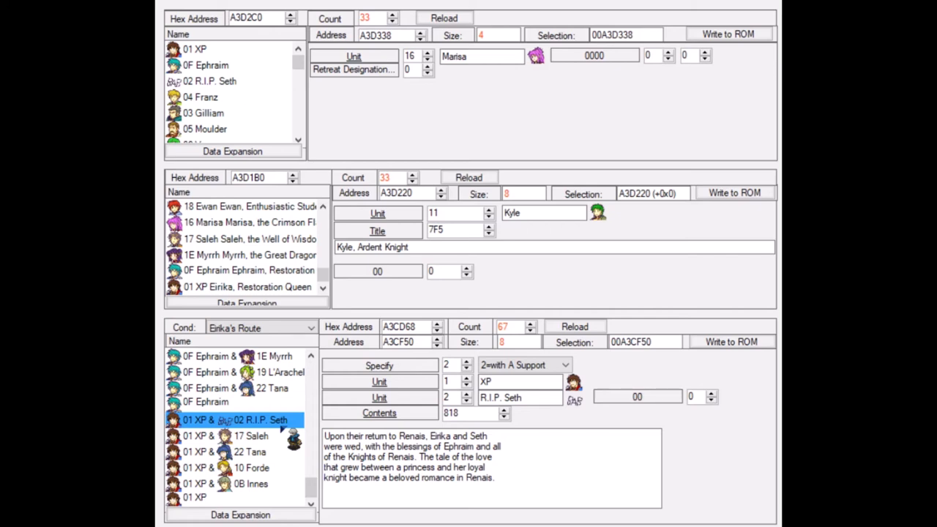
Step: Reselect the XP & R.I.P. Seth ending entry and open the Cond route dropdown
click(234, 419)
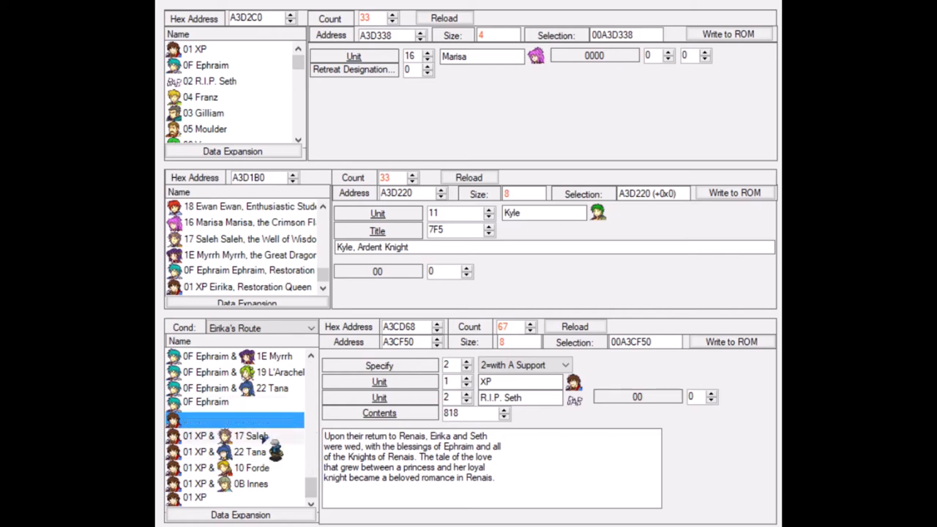
click(234, 420)
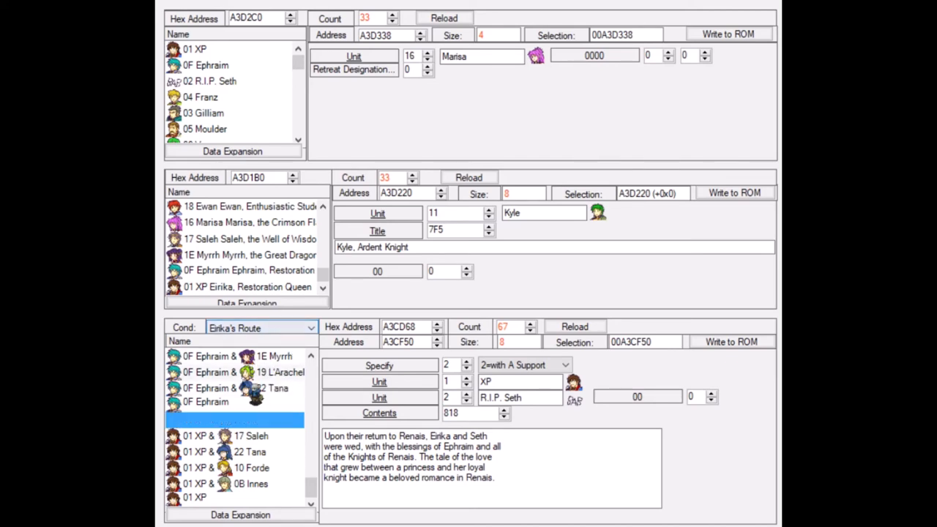
Step: Filter endings by route and select XP's paired ending (01 XP & 17 Saleh) to view its text
click(262, 327)
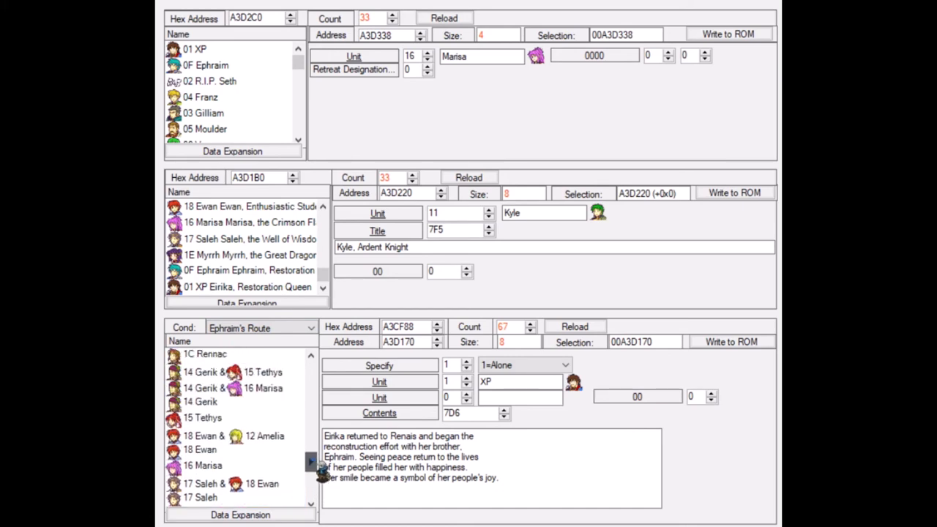
scroll(up, 3)
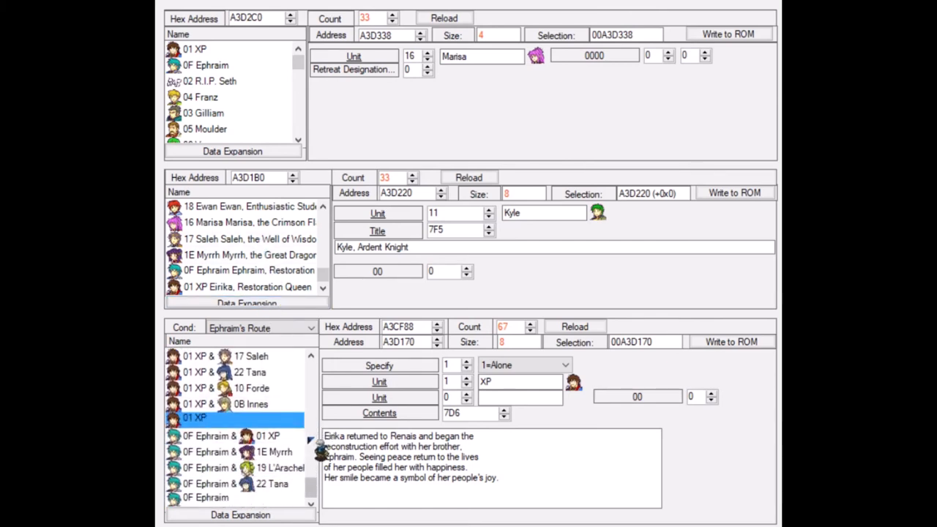
scroll(down, 3)
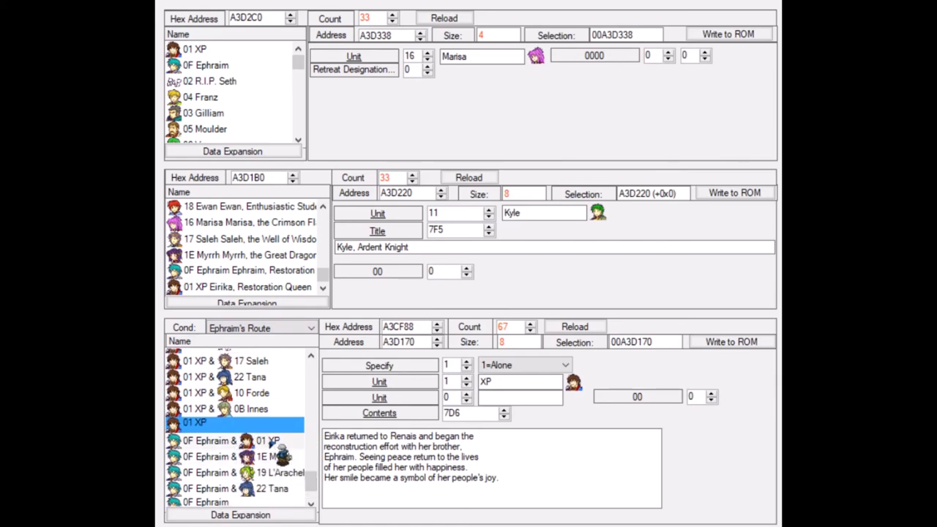
scroll(down, 3)
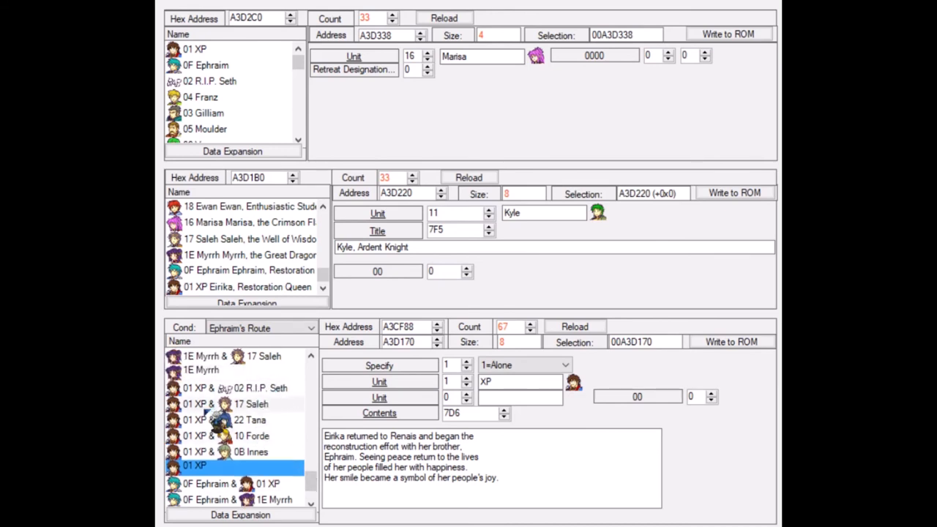
click(234, 388)
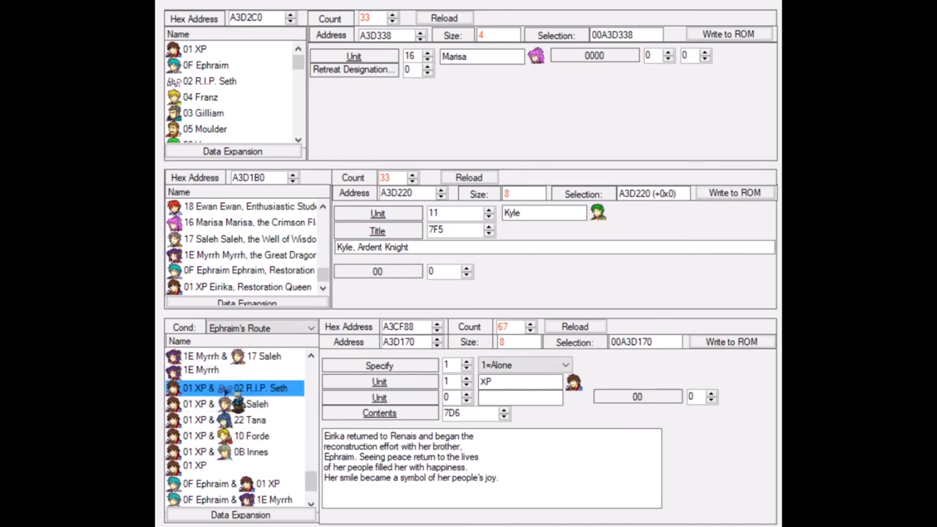
click(235, 389)
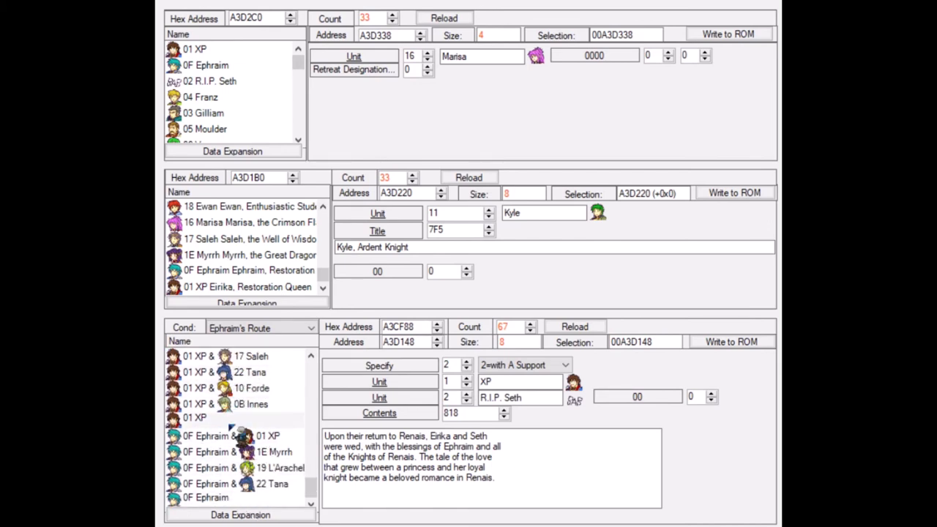
click(212, 436)
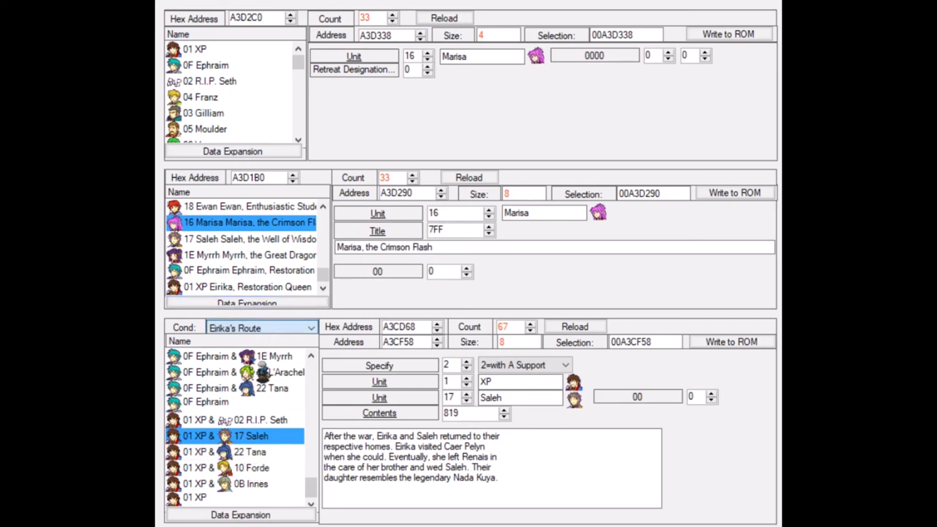
click(261, 327)
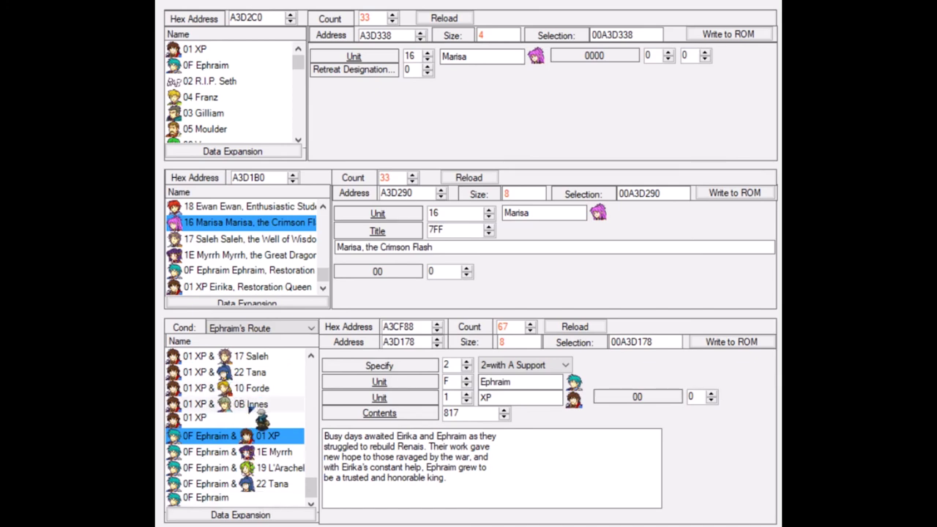
mouse_move(267, 406)
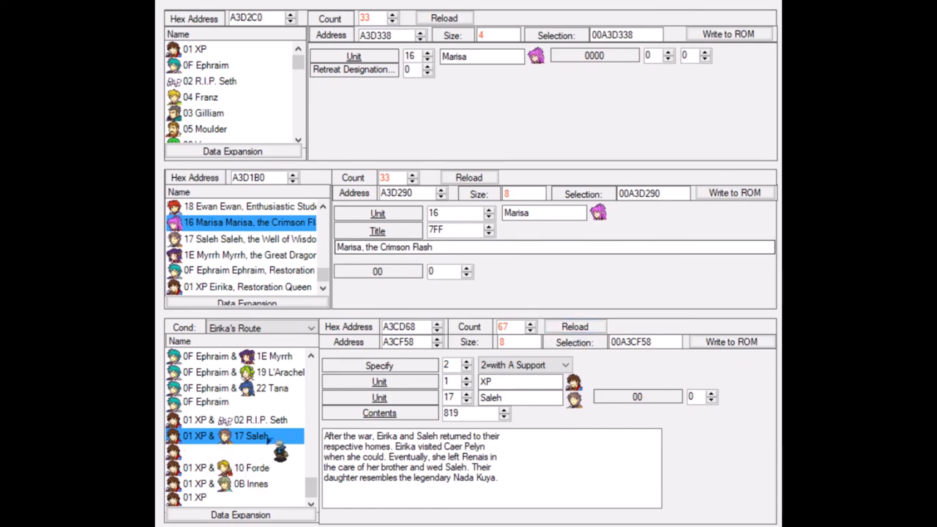
Step: Jump from the ending's Contents to text entry 0818, Eirika and Seth's wedding ending
click(256, 419)
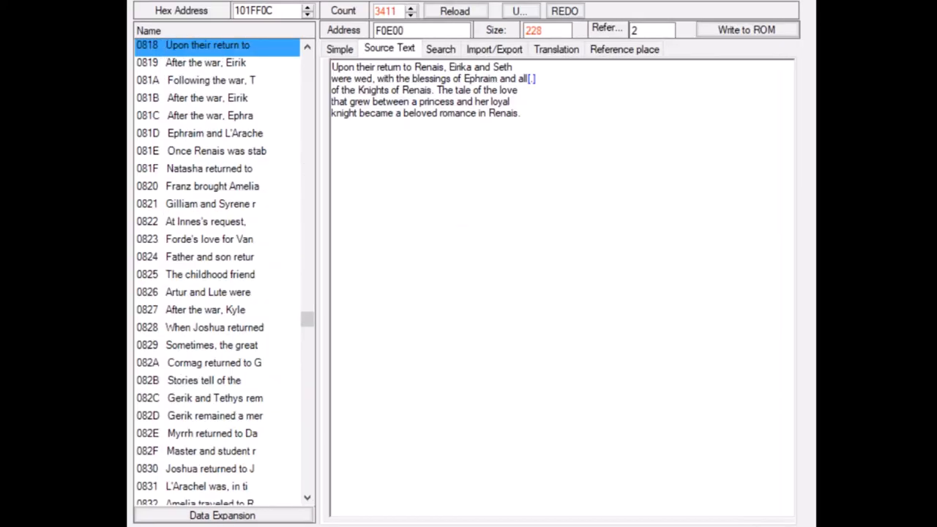
mouse_move(523, 150)
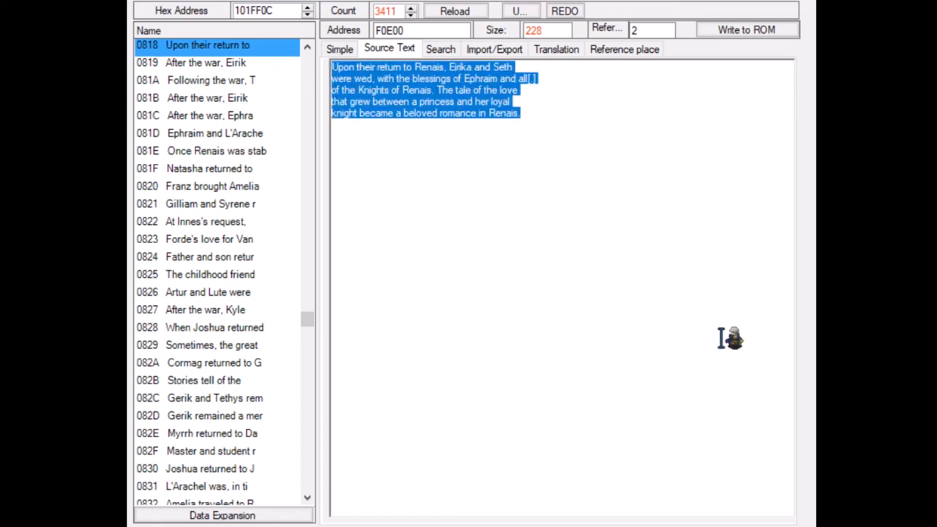
Step: Replace entry 0818 with the R.I.P. Seth and XP FEBuilder tutorial-bros ending and write it
text(R.l)
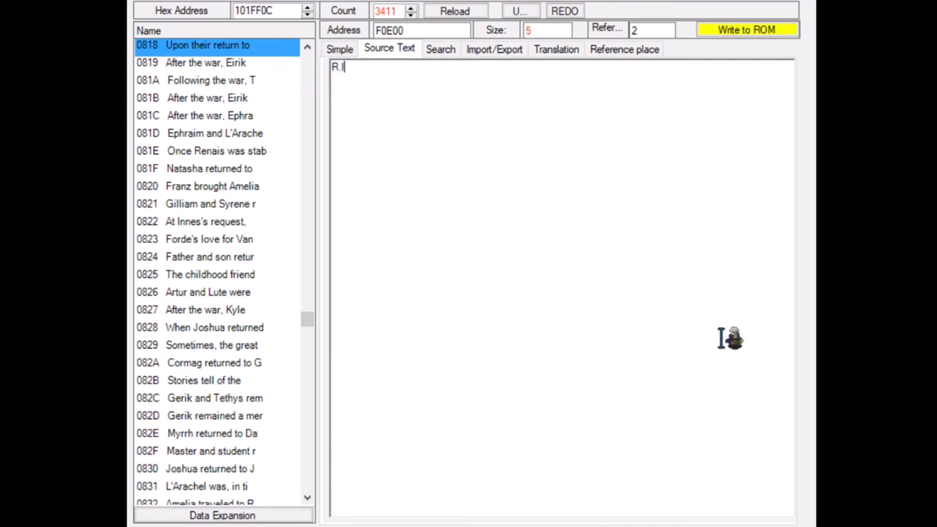
text(.P. Seth an)
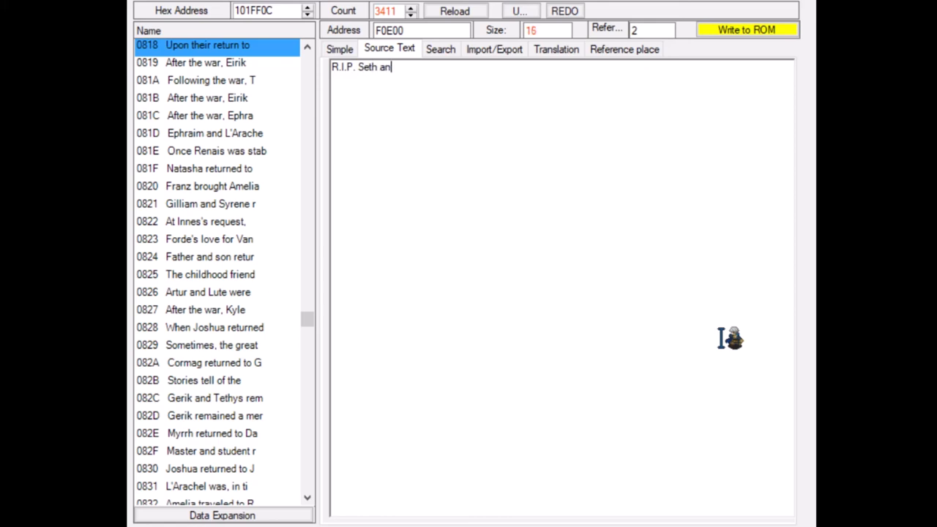
text(d XP became the best)
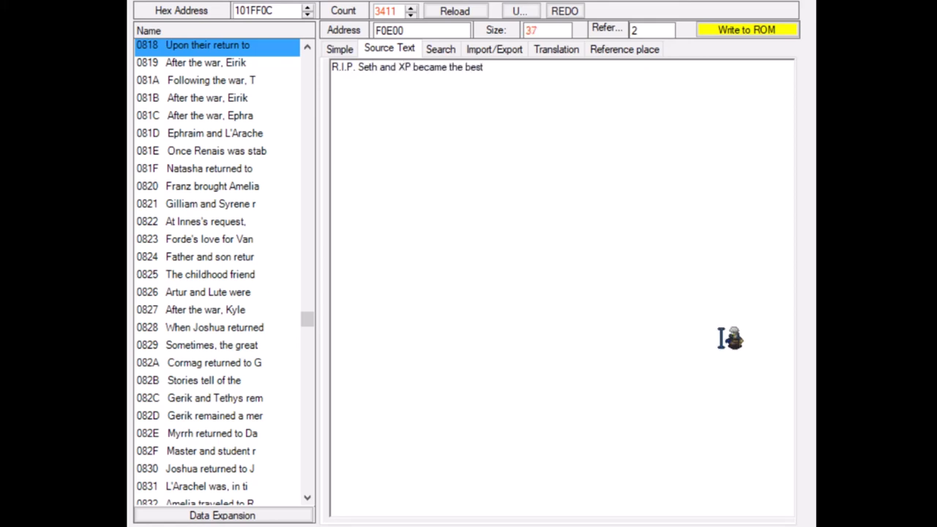
text(bros f)
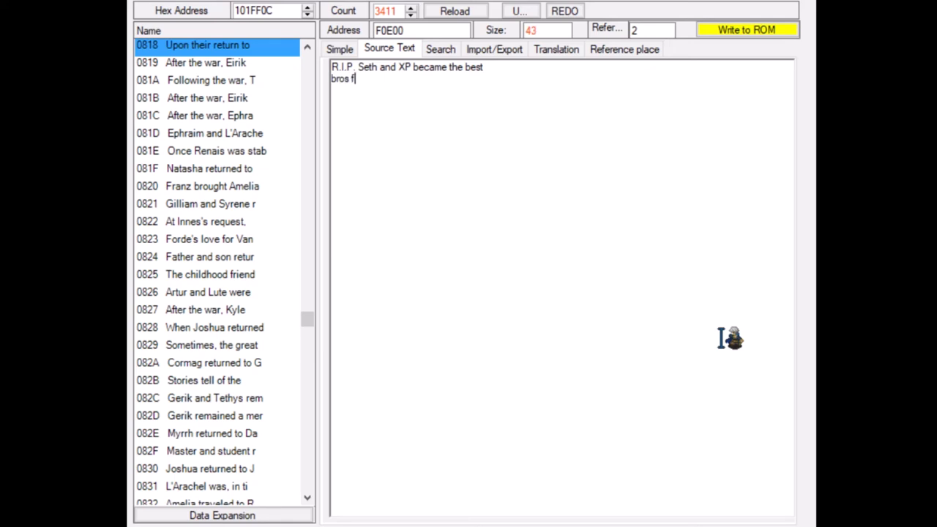
text(or showing of)
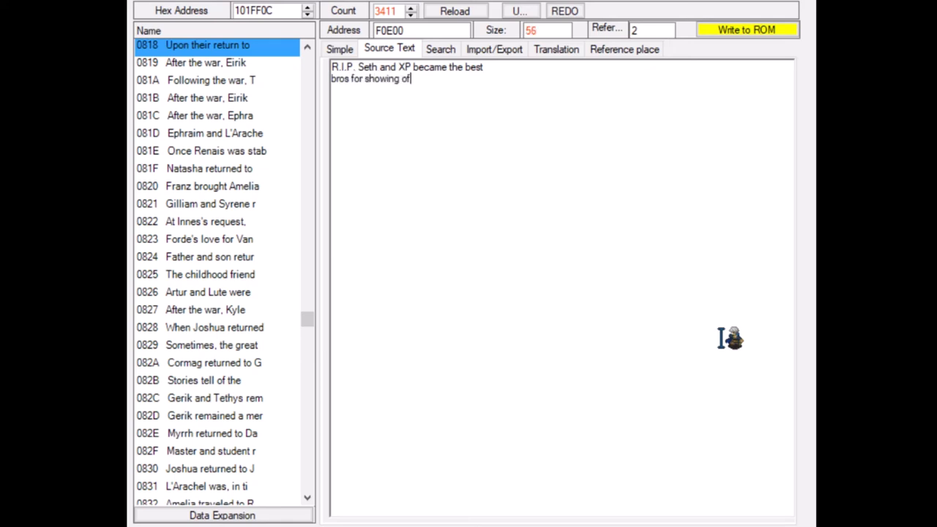
text(stuu)
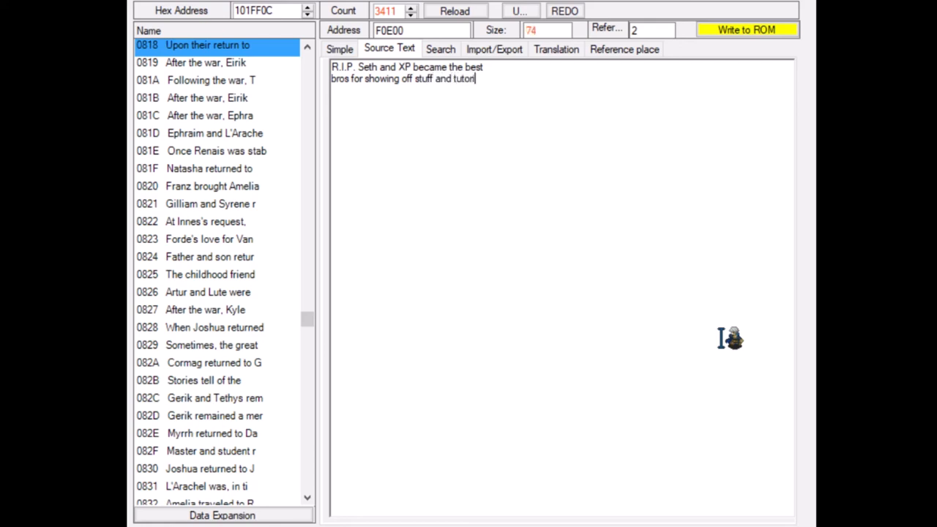
text(als)
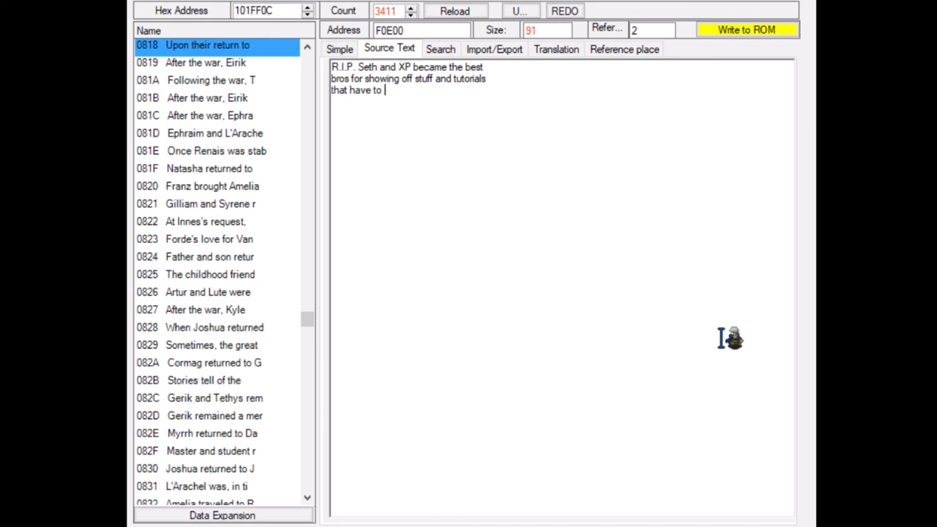
text(do with the)
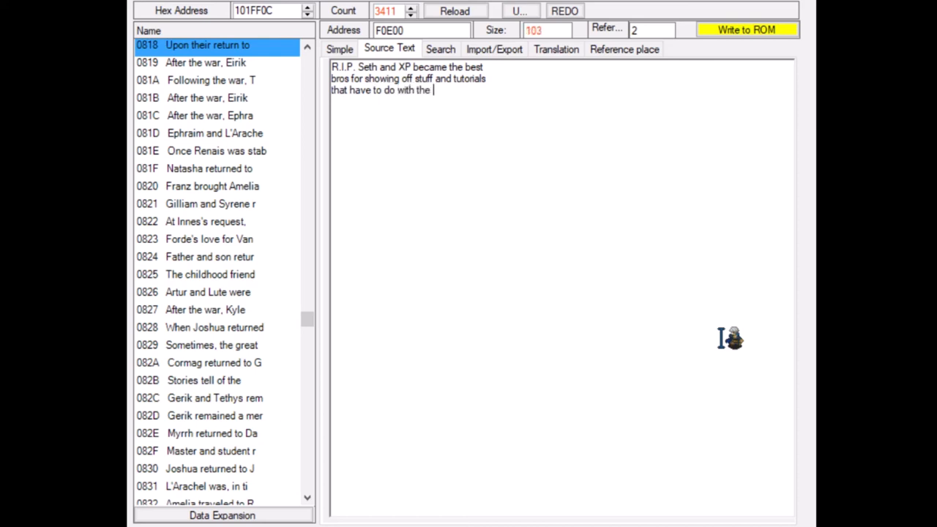
text(Fire Emblem)
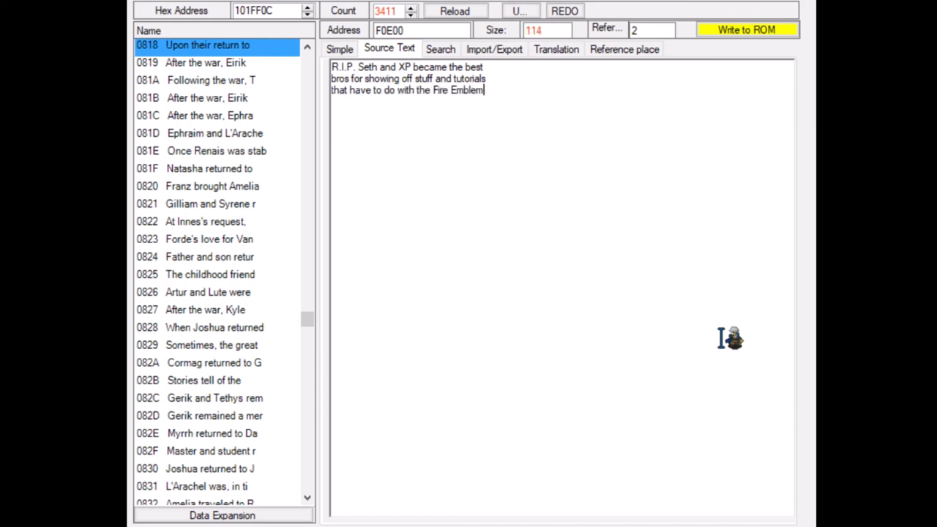
text(GBA)
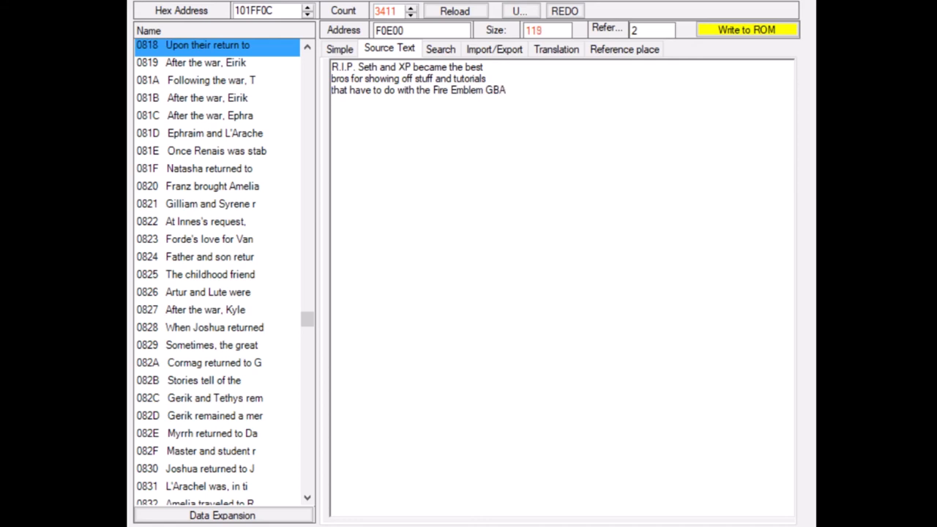
text(hacking software FEBu)
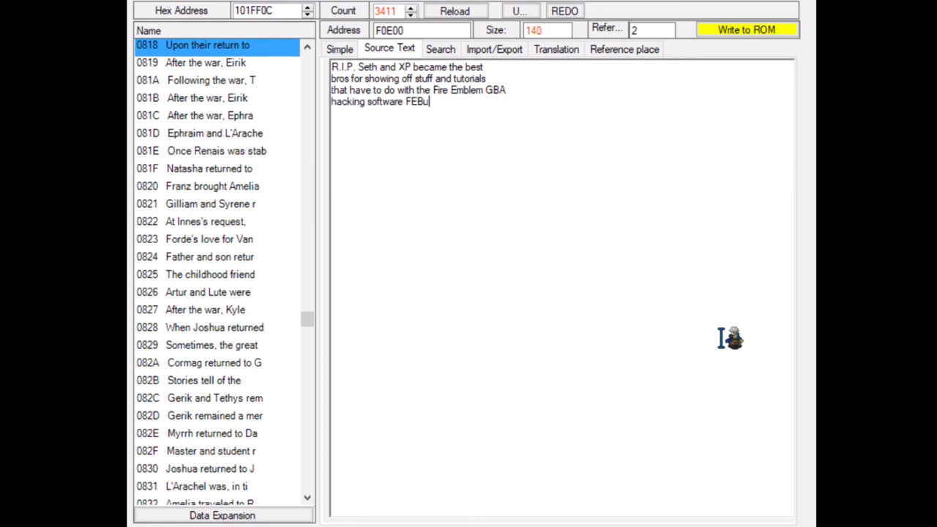
text(ilder.)
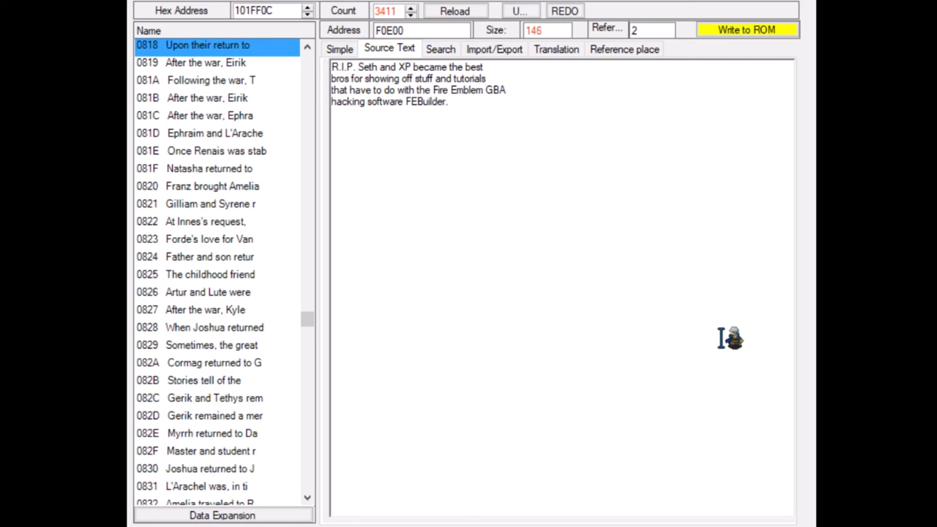
click(448, 102)
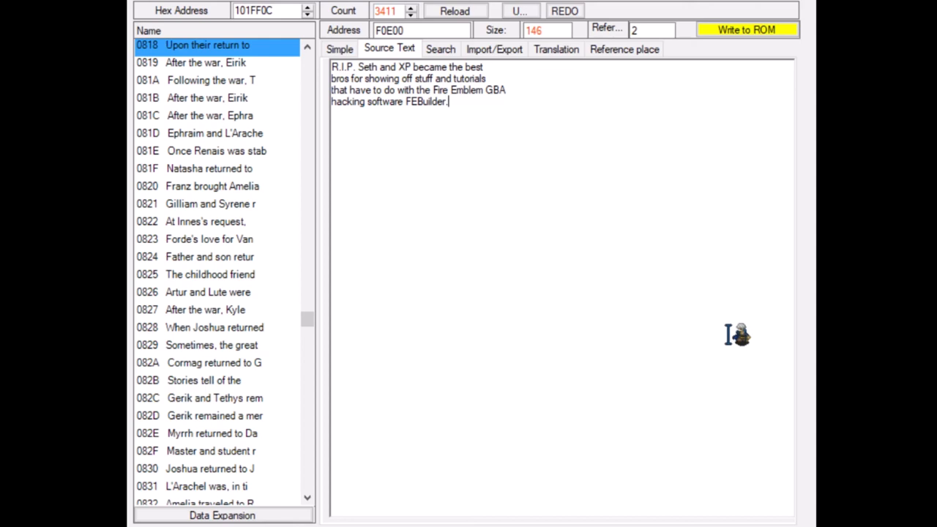
mouse_move(747, 40)
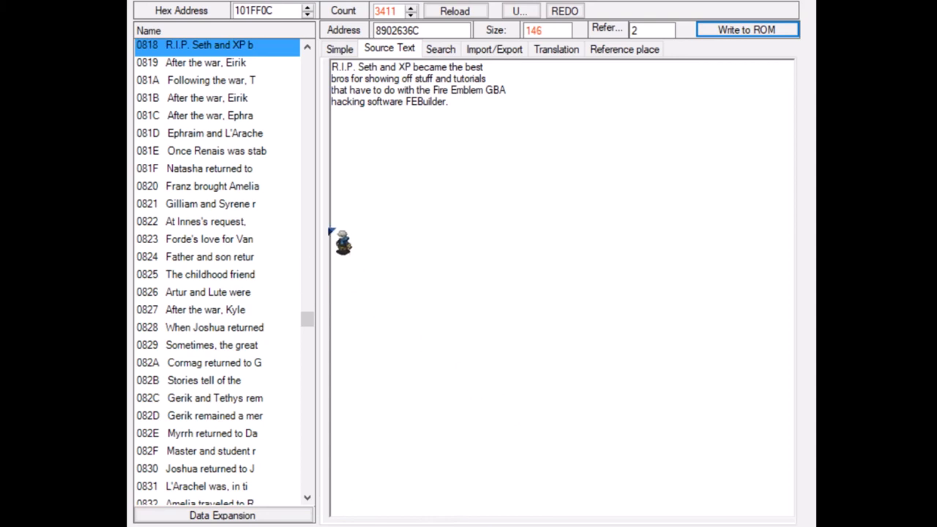
mouse_move(257, 212)
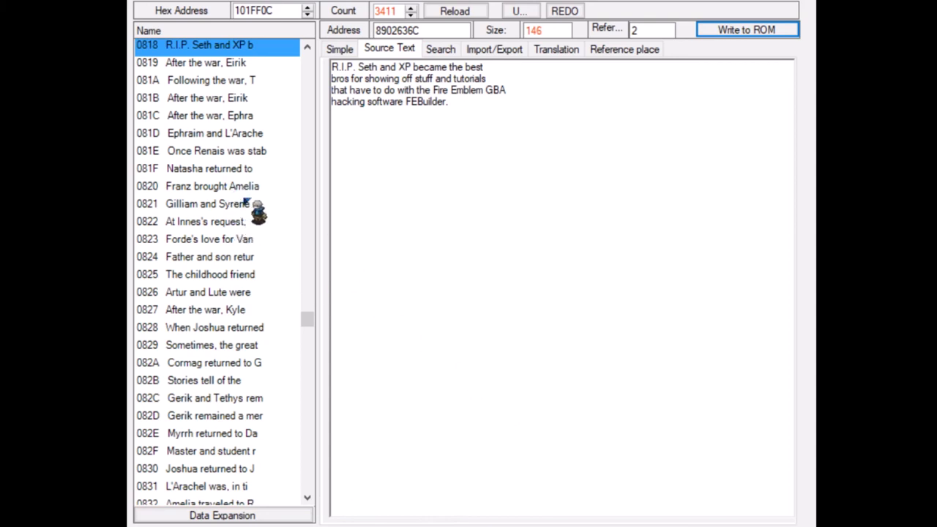
mouse_move(262, 256)
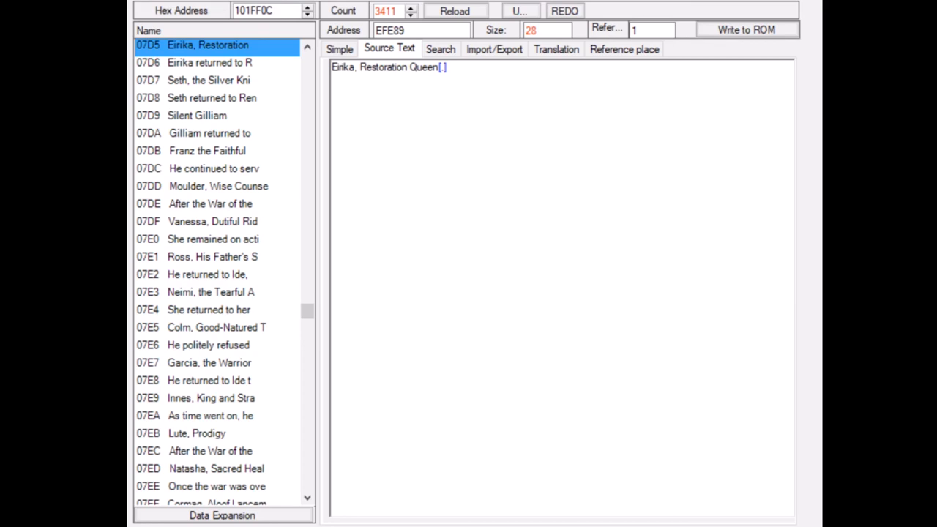
Step: Retitle entry 07D5 from 'Eirika, Restoration Queen' to 'XP, Tutorial Master' and save
triple_click(388, 66)
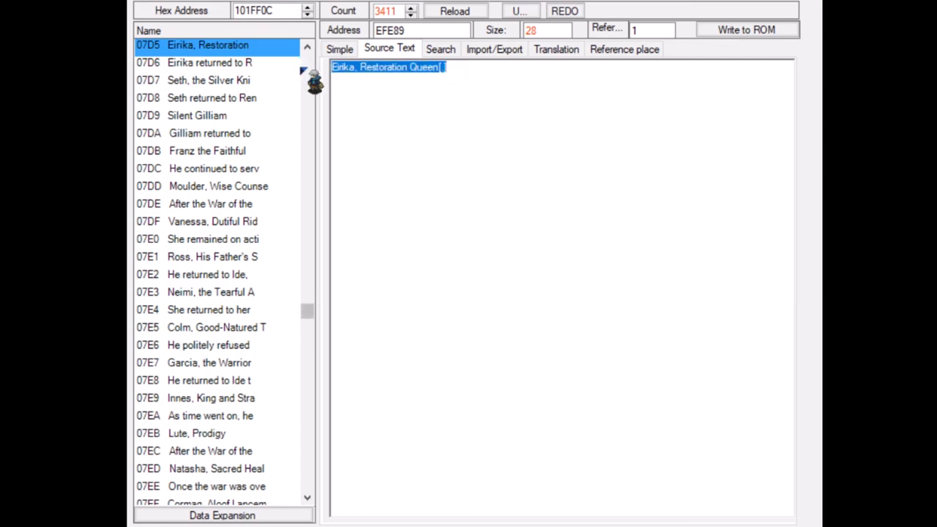
text(XP, Tut)
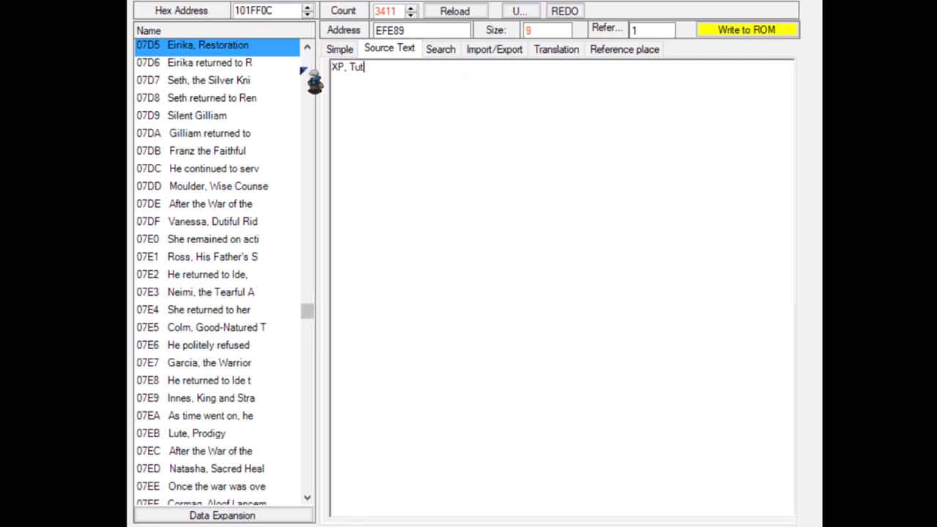
text(ori)
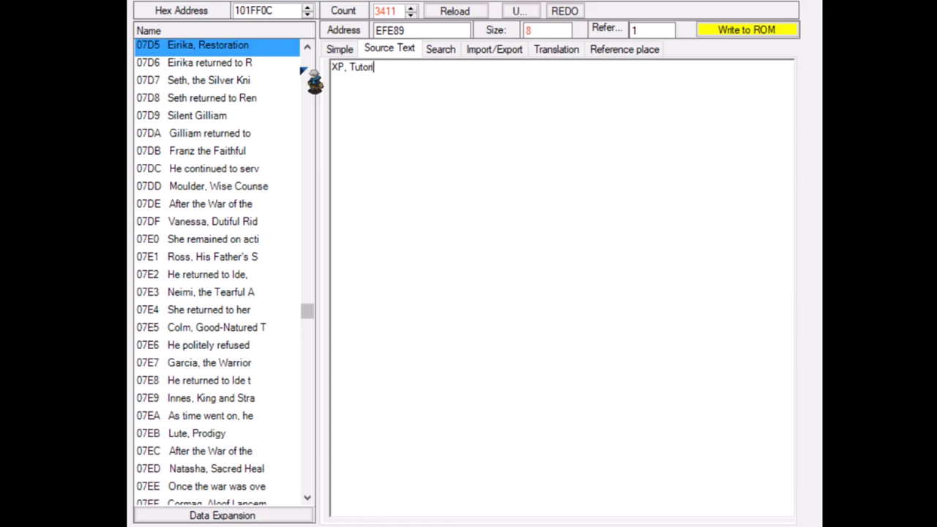
text(ial Master)
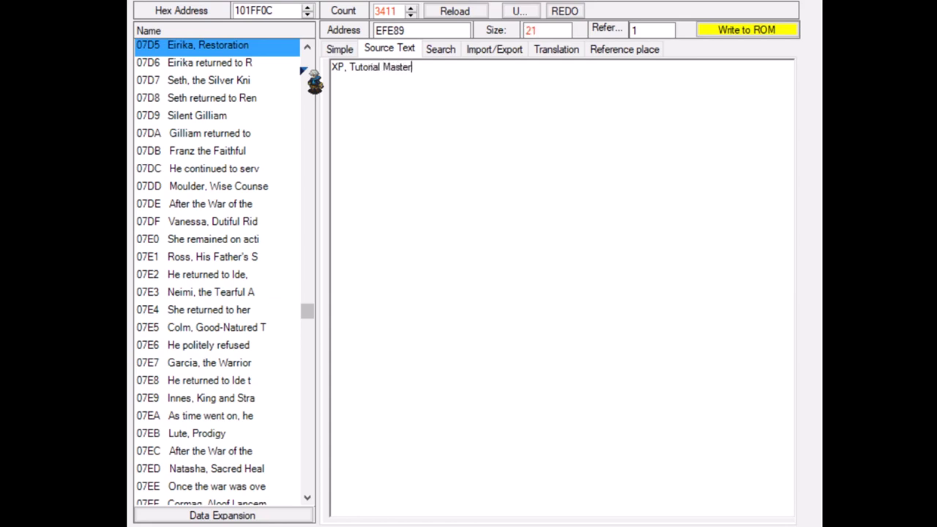
click(746, 30)
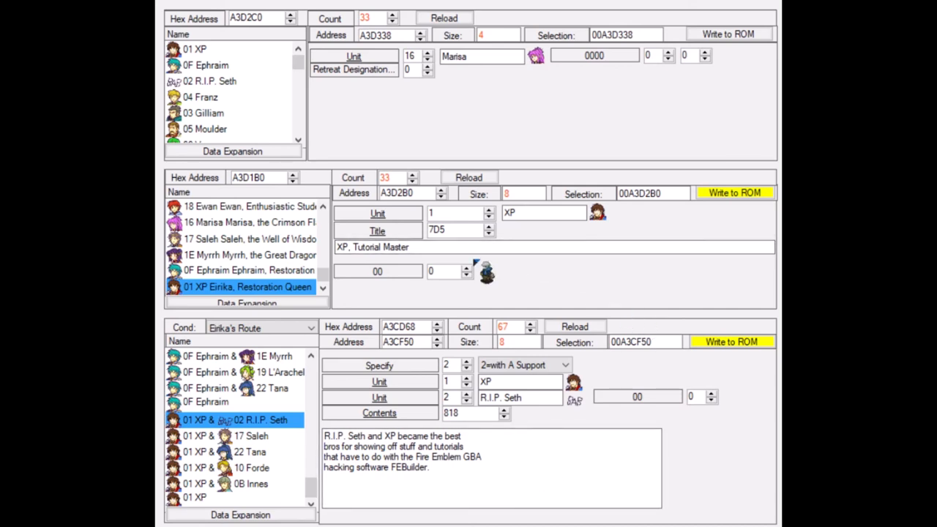
Step: Write XP's title record and the XP & R.I.P. Seth paired ending to the ROM
click(734, 193)
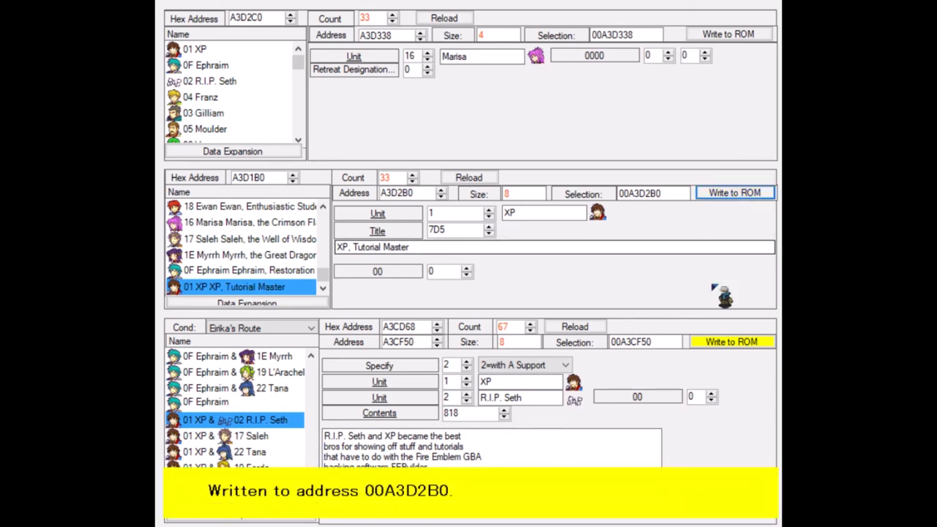
click(731, 342)
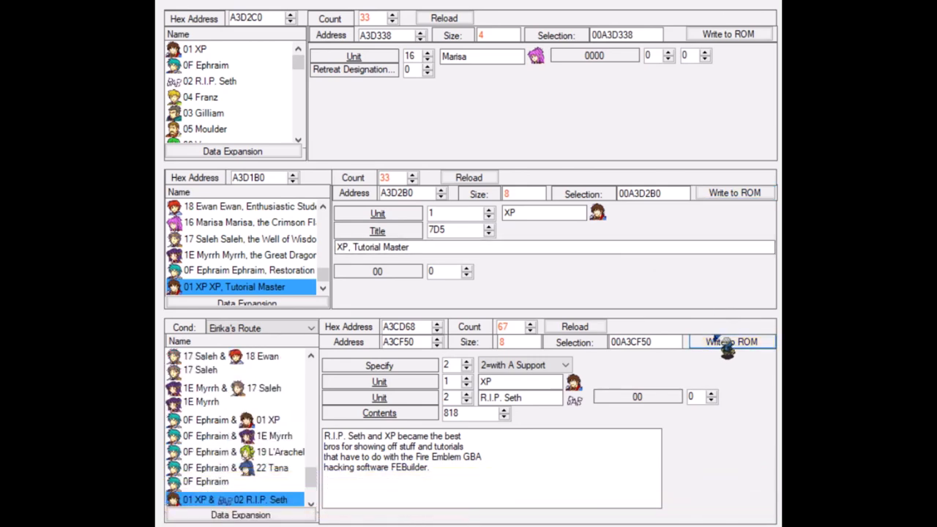